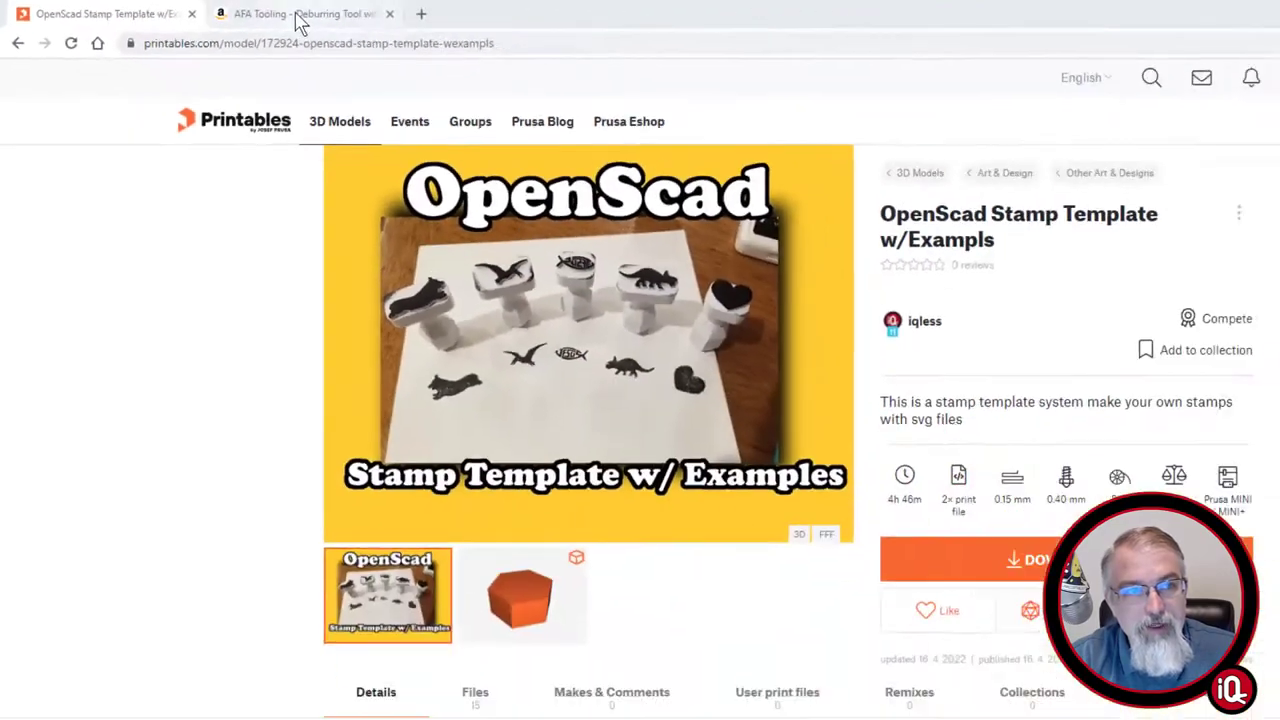
Switch to the AFA Tooling deburring tool listing on Amazon.
left_click(300, 14)
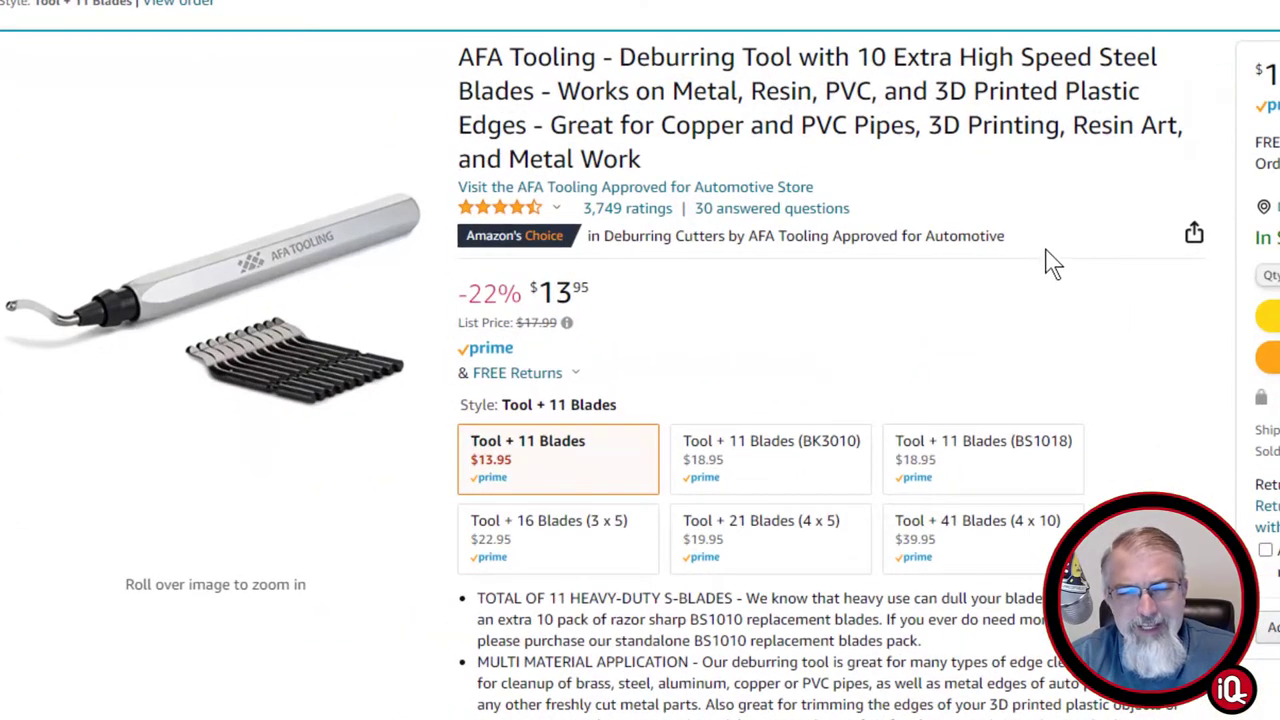
mouse_move(1080, 322)
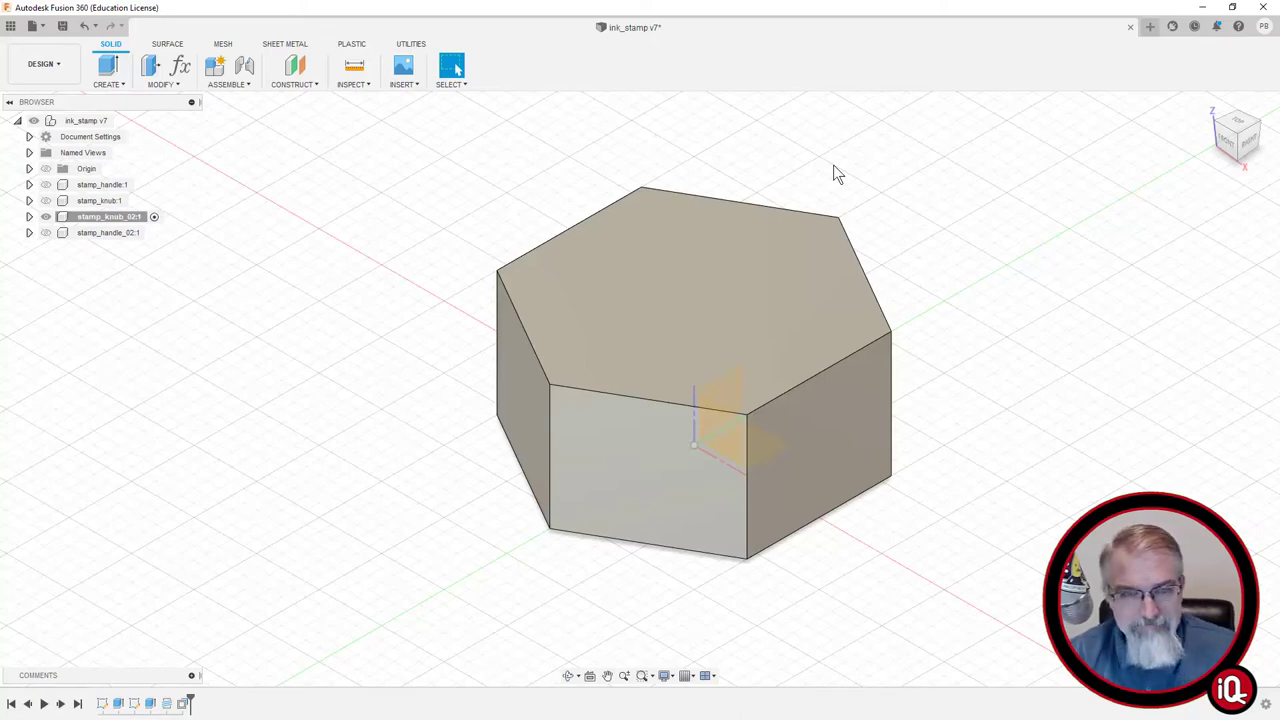
mouse_move(1107, 164)
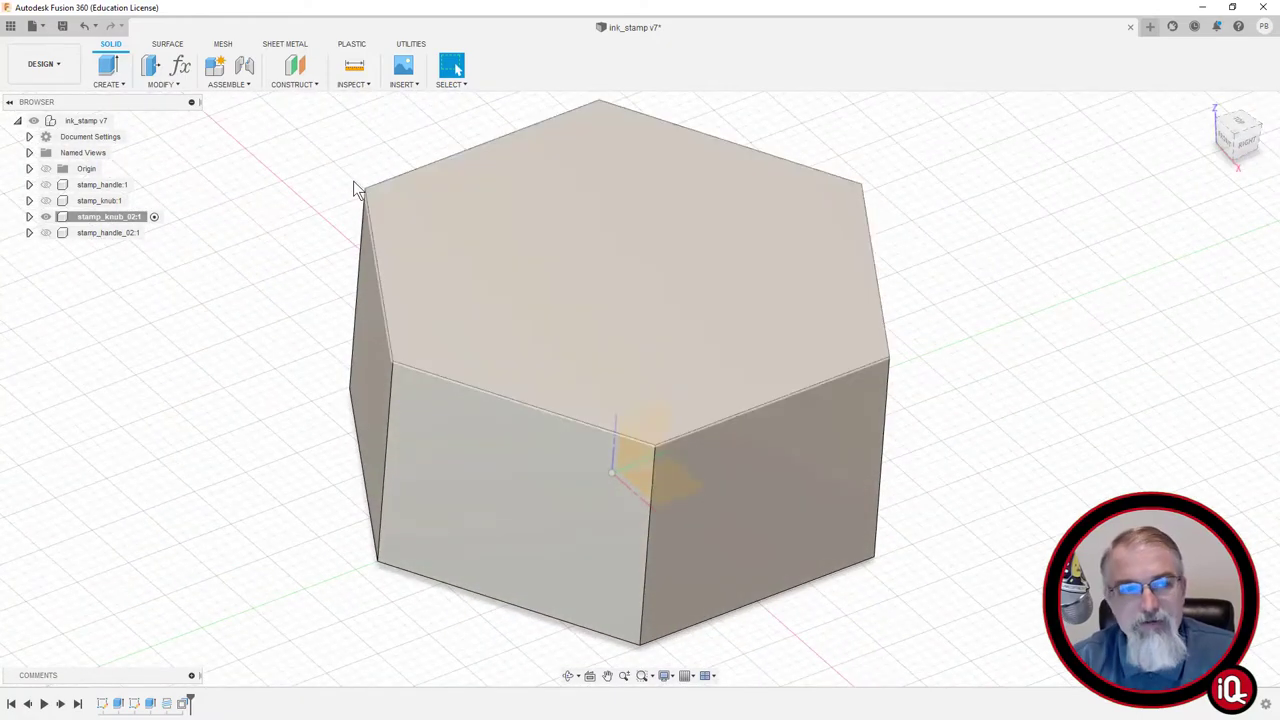
left_click(107, 232)
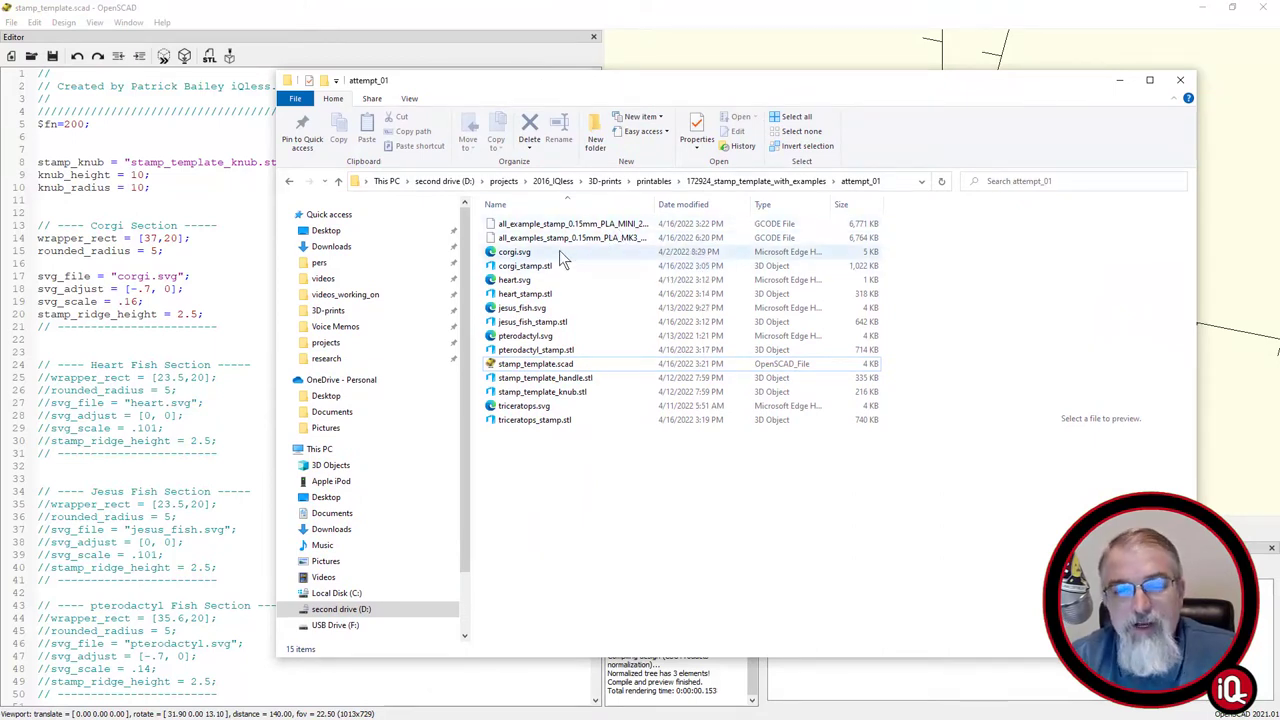
mouse_move(515, 251)
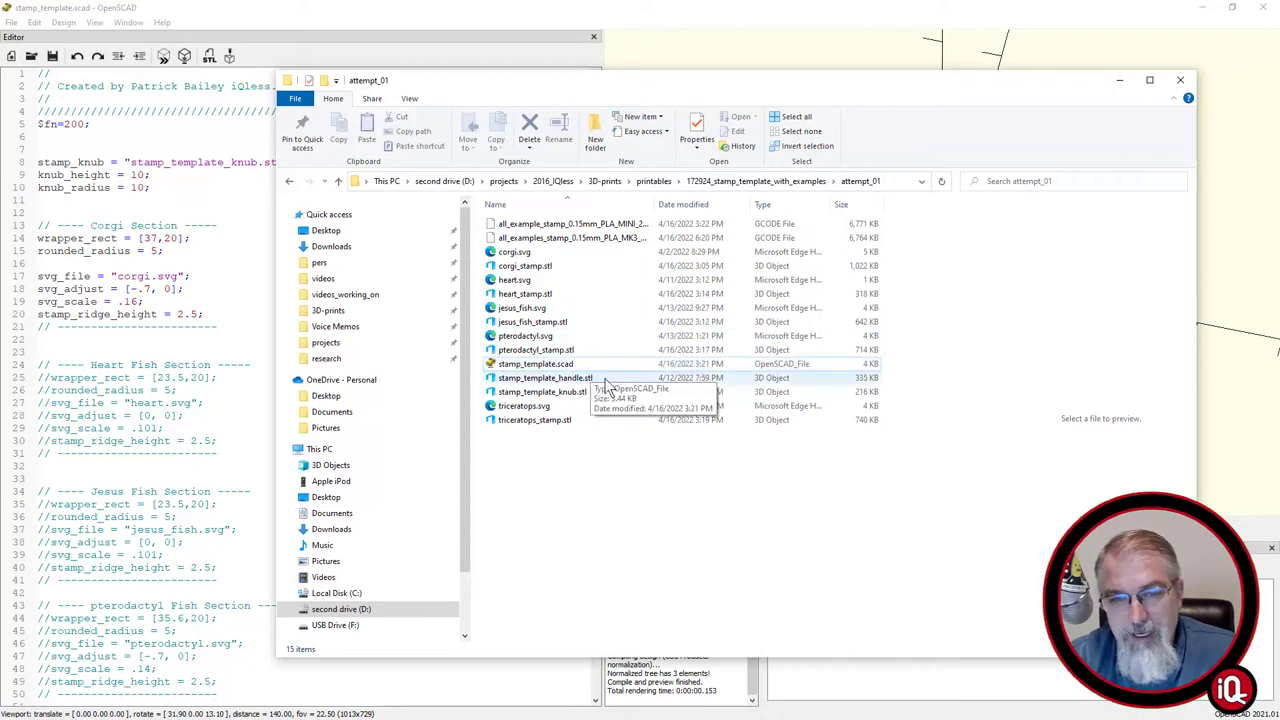
mouse_move(525, 406)
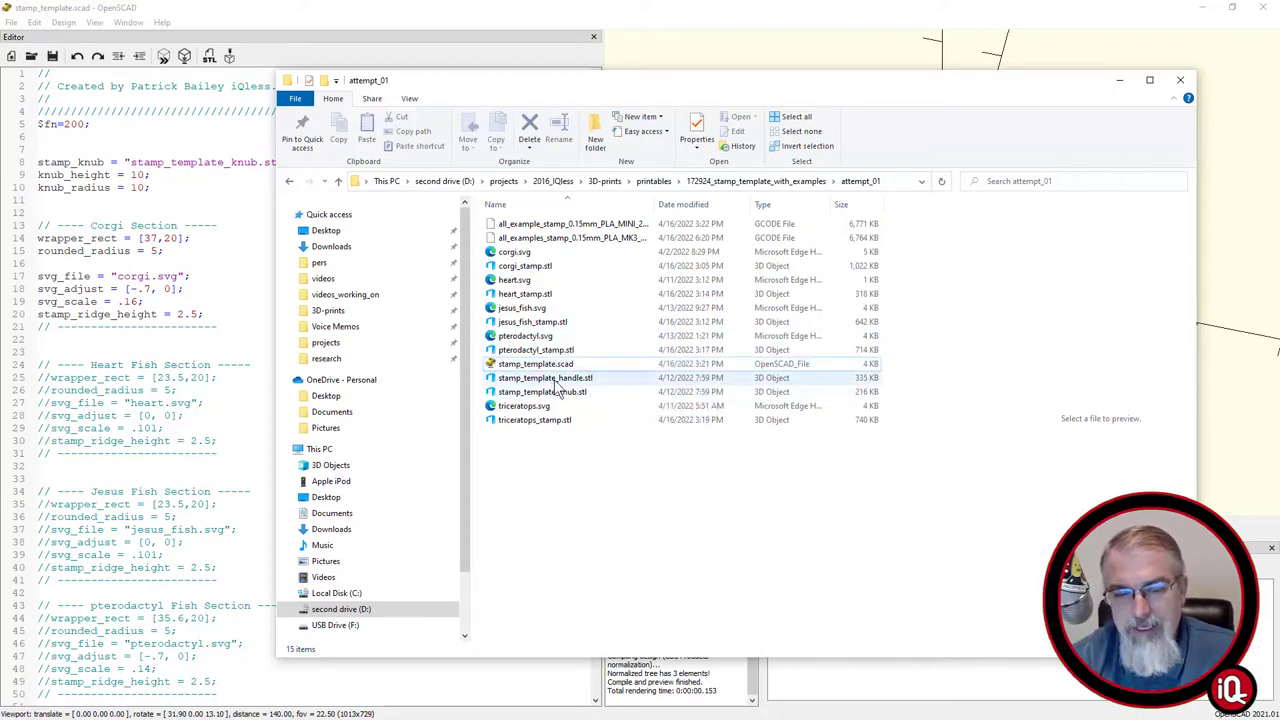
mouse_move(545, 392)
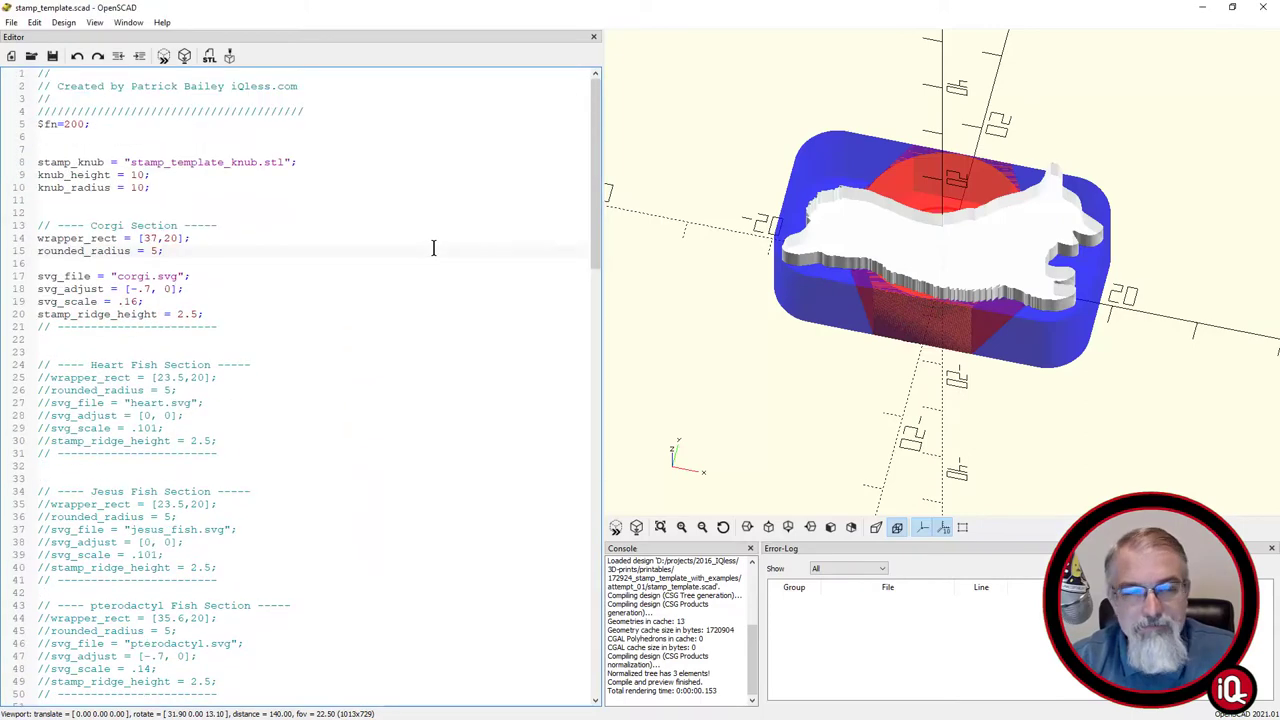
Scroll down the script past the stamp_svg and wrapper calls toward knub_import.
scroll("down", 3)
type("knub_import")
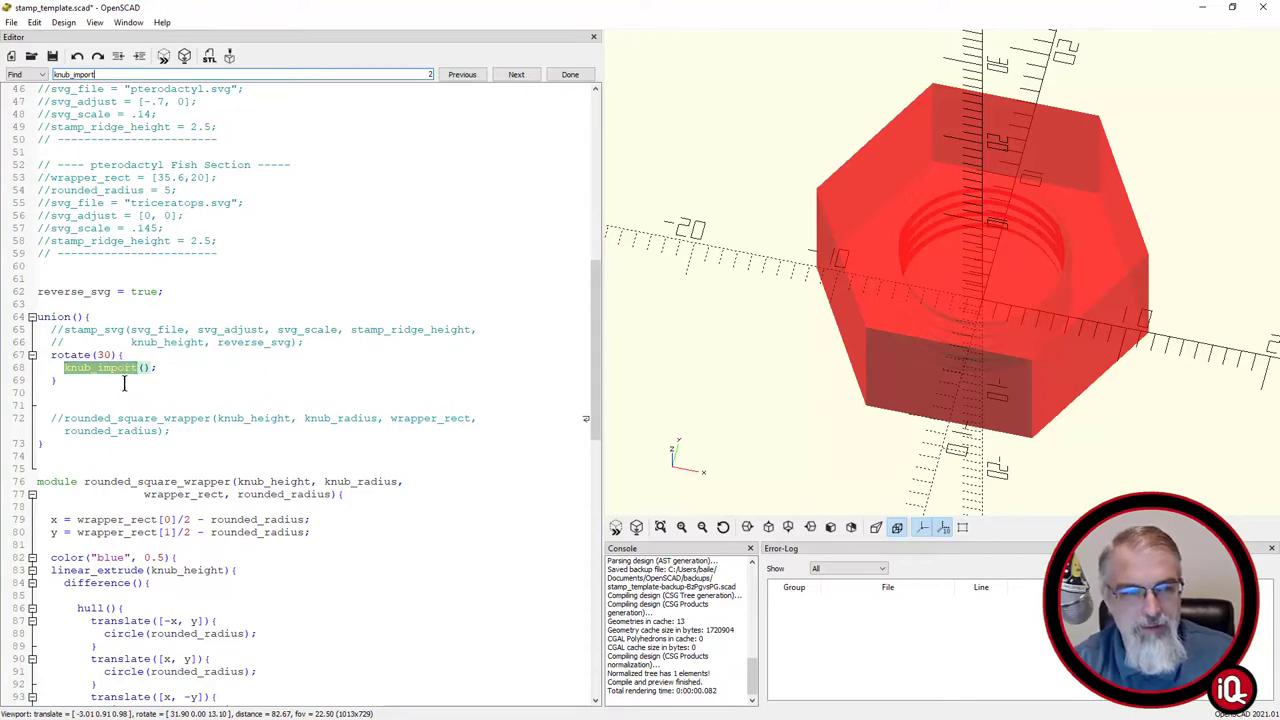
scroll("down", 3)
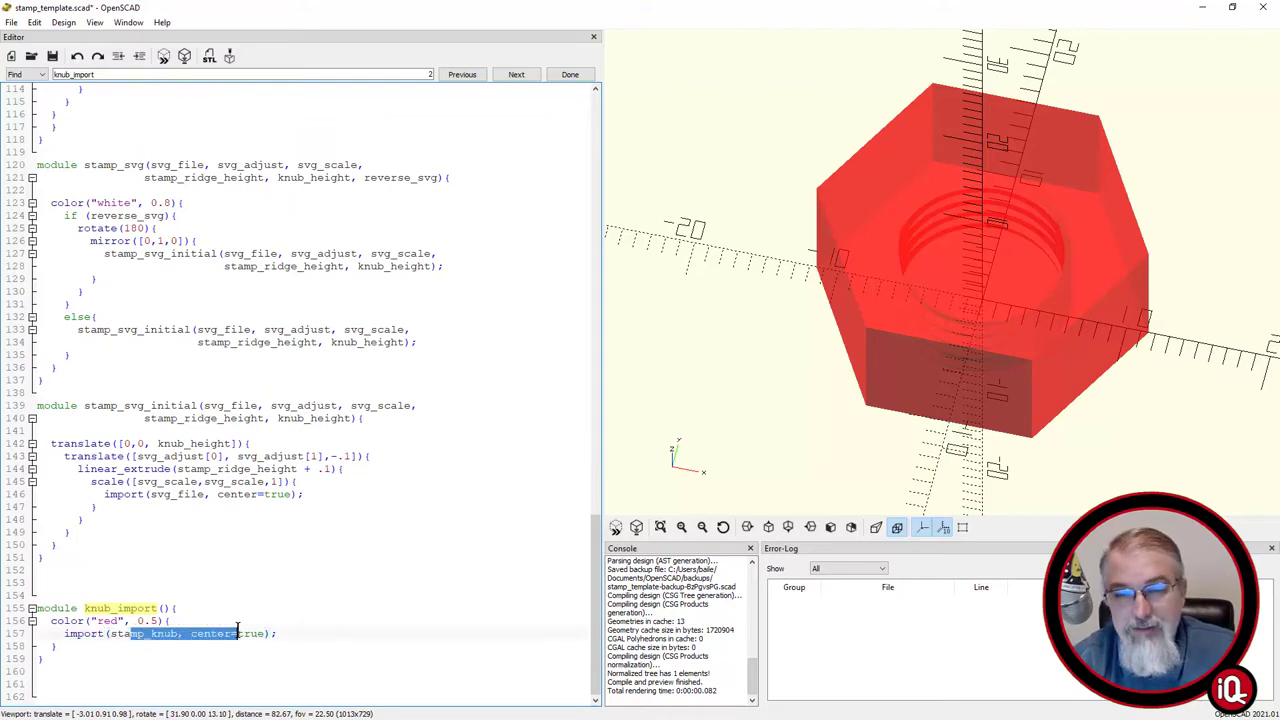
mouse_move(695, 189)
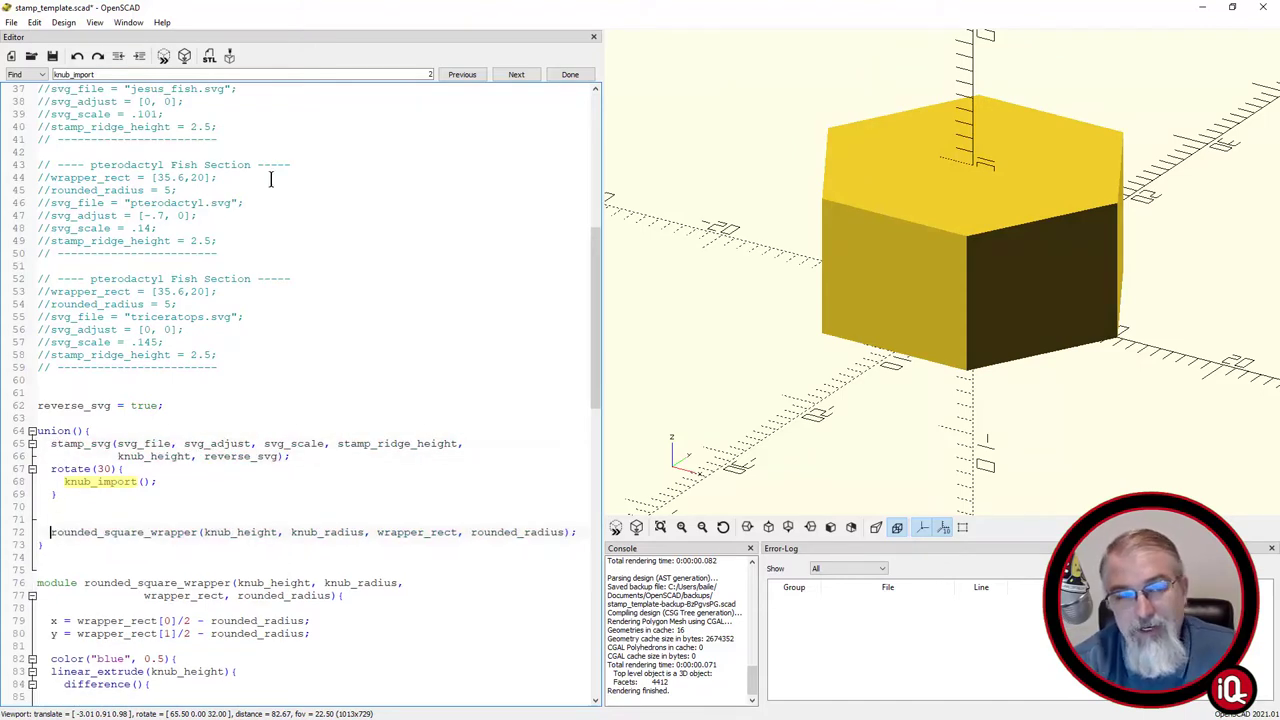
Preview the restored corgi stamp and wrapper, then orbit to view it from the side.
left_click(184, 56)
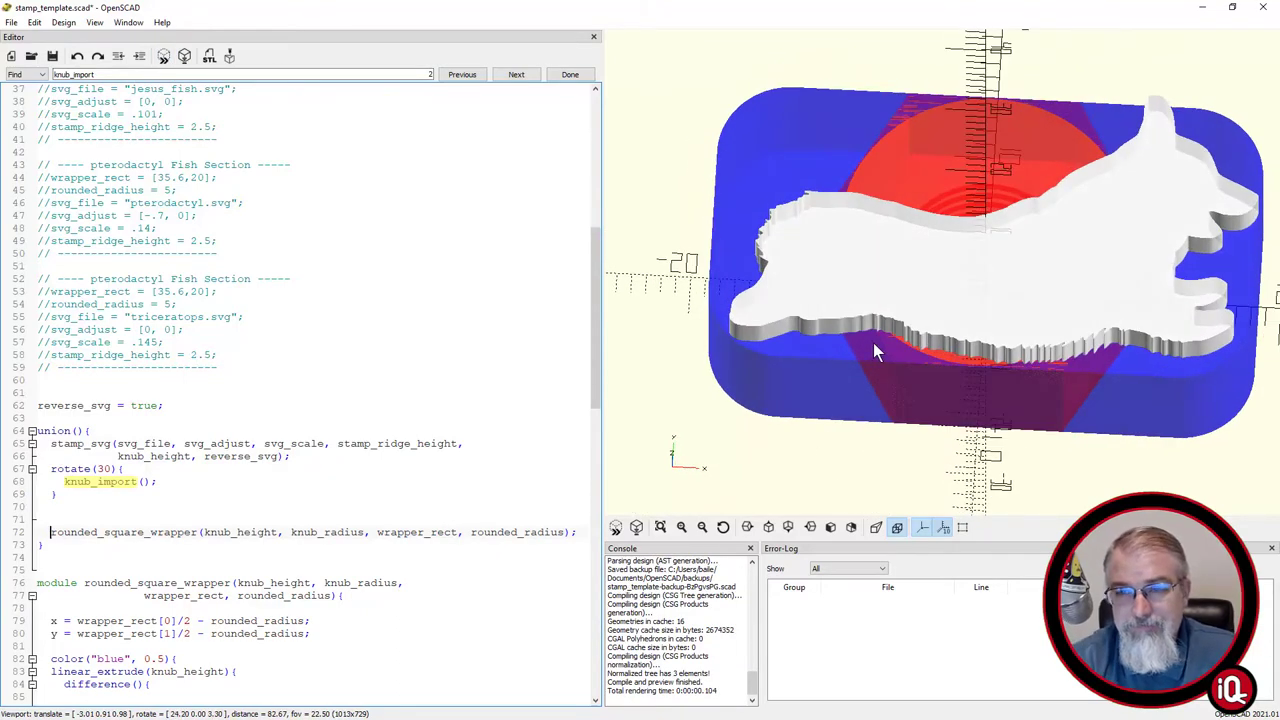
left_click_drag(875, 350, 855, 318)
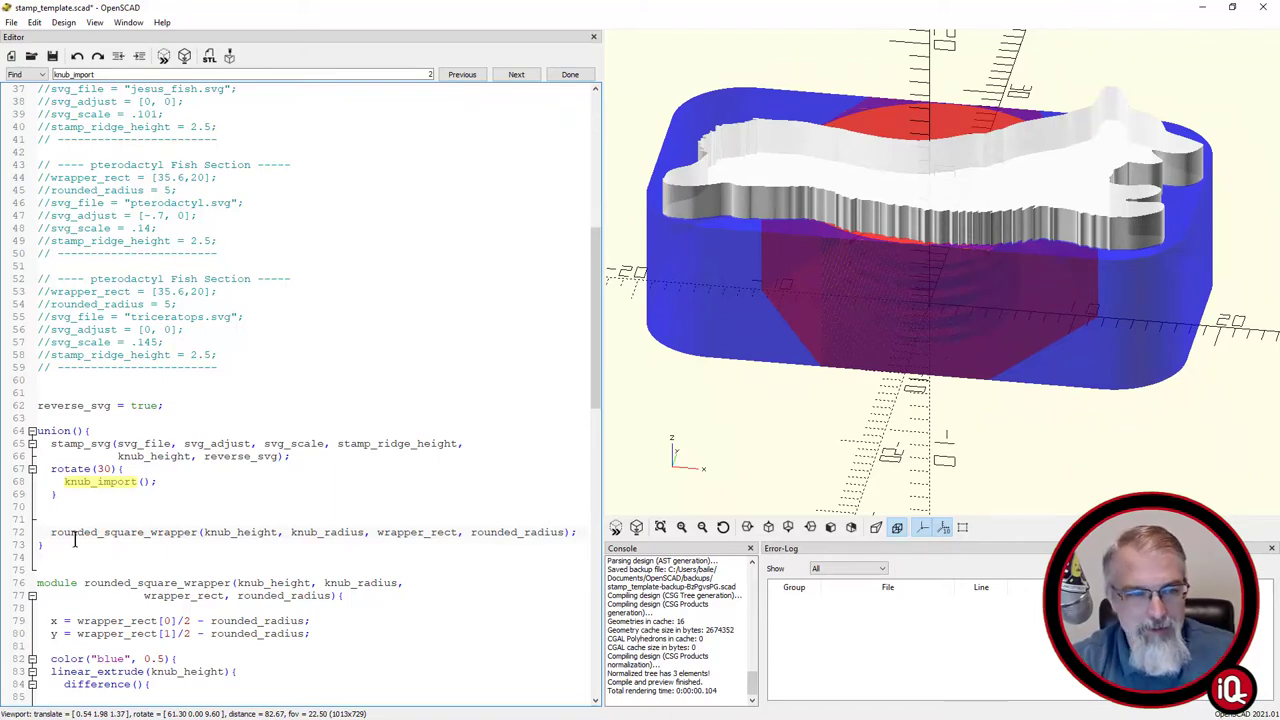
Comment out stamp_svg and knub_import, tilt into the wrapper, and select wrapper_rect.
type("//")
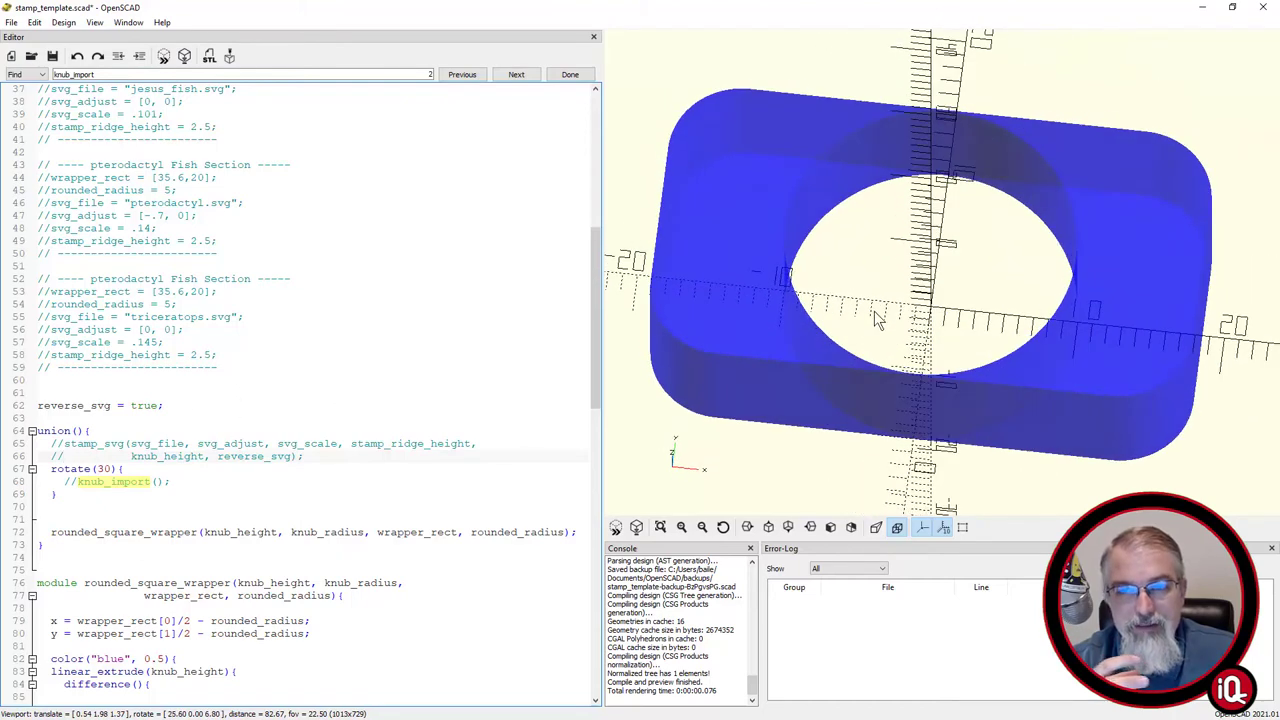
left_click_drag(875, 320, 760, 310)
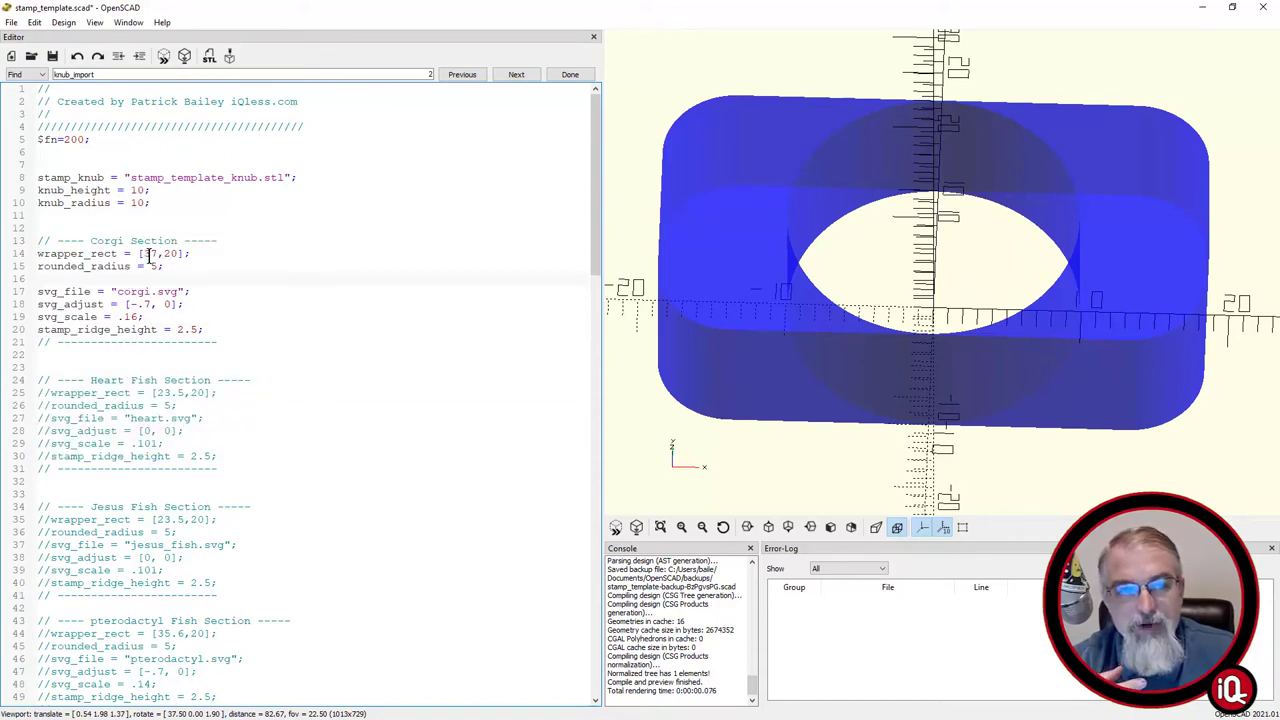
double_click(75, 253)
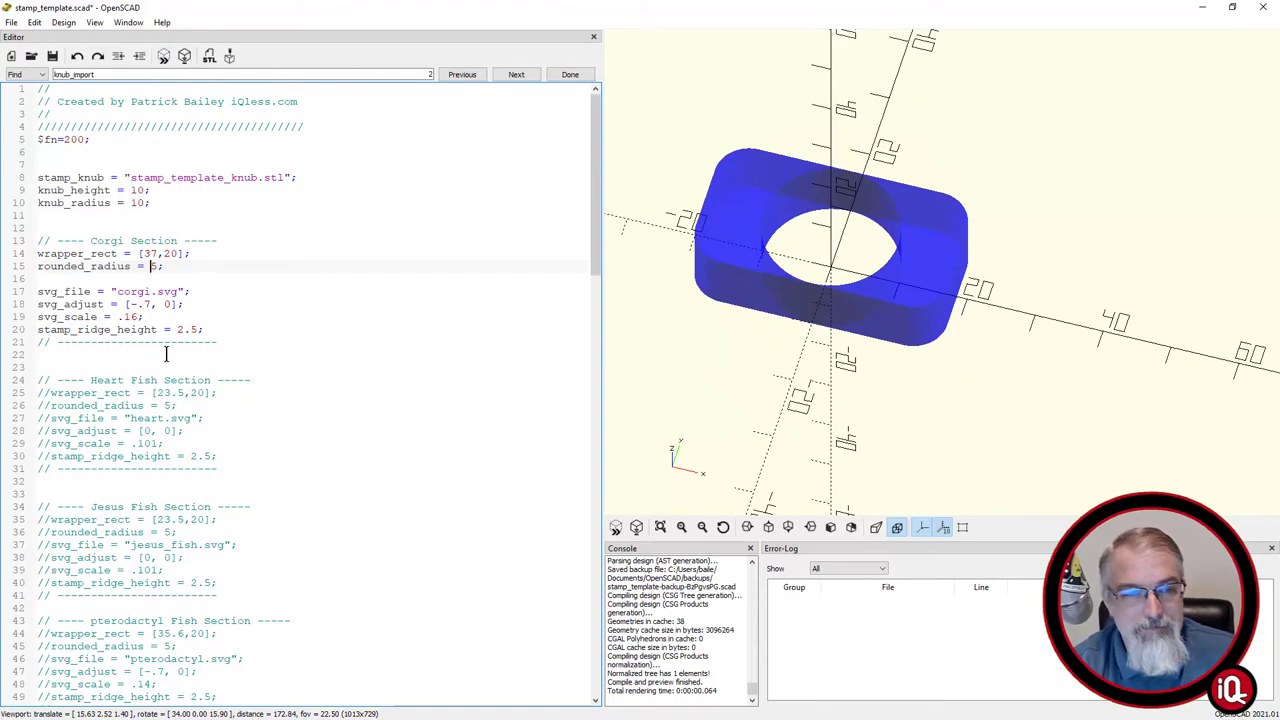
Preview the corgi stamp back on the knob, checking it from above and at an angle.
scroll("down", 3)
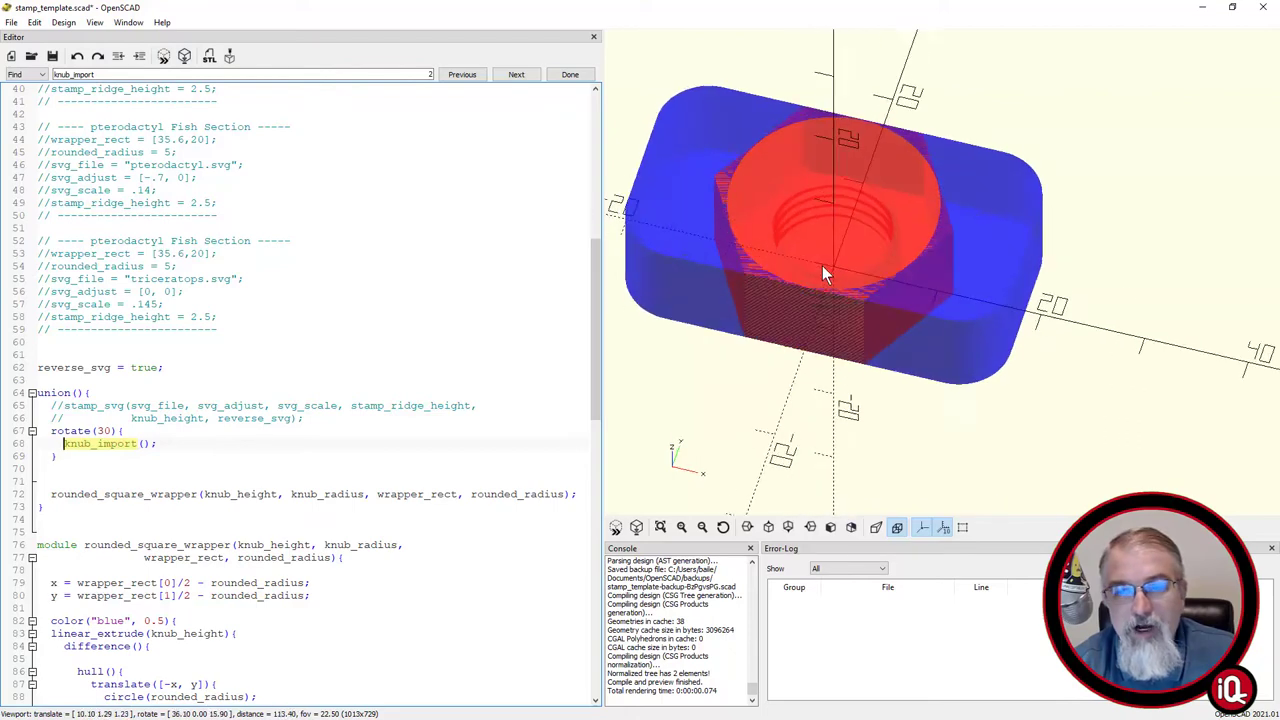
left_click_drag(825, 275, 840, 295)
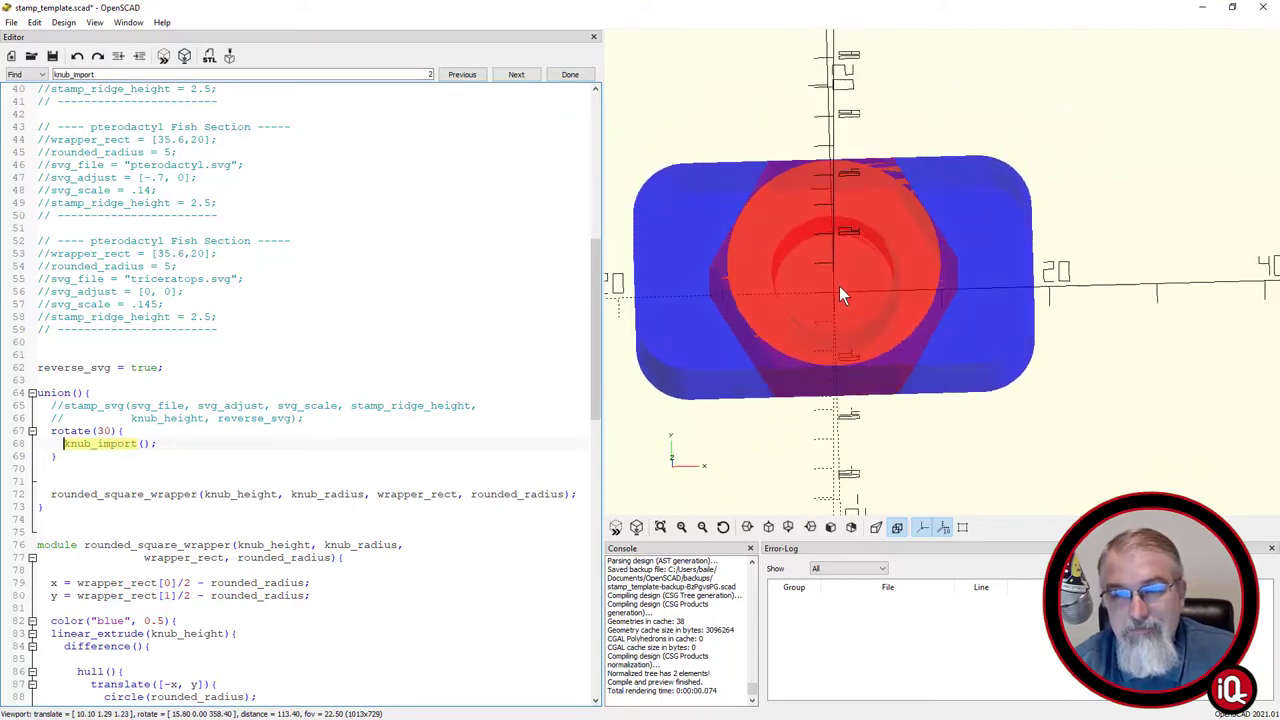
left_click_drag(840, 295, 850, 280)
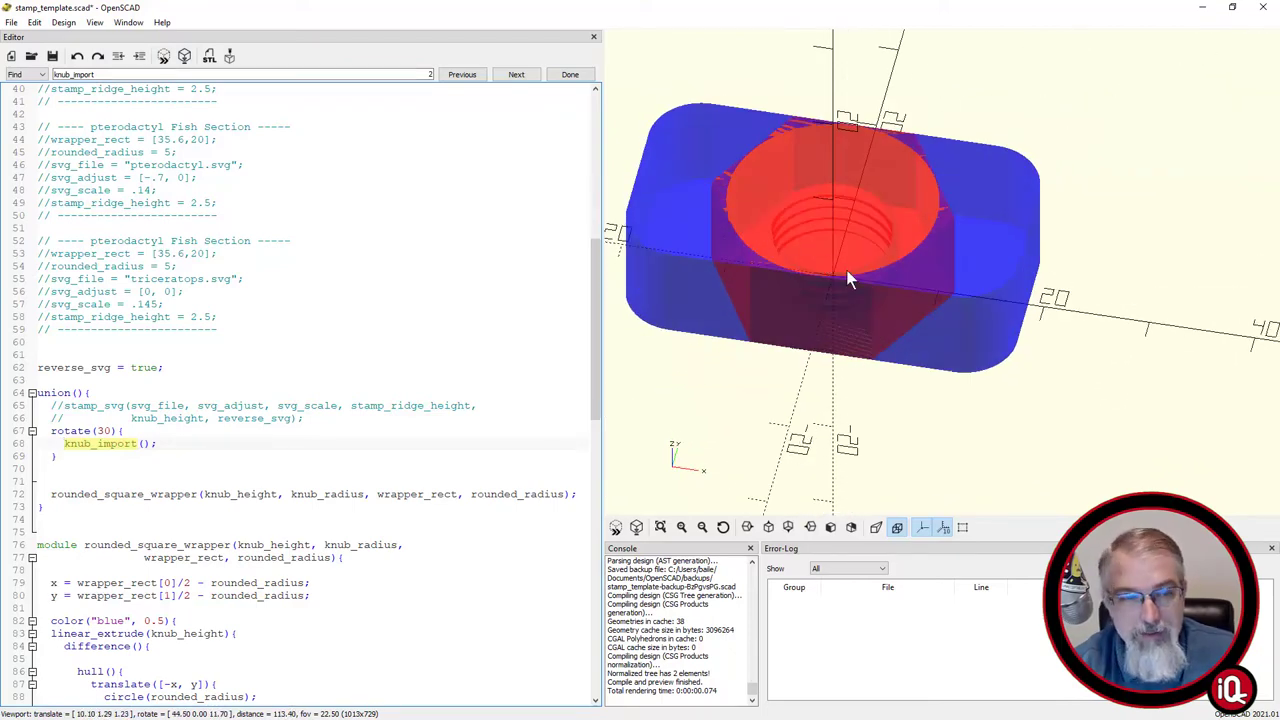
left_click(65, 418)
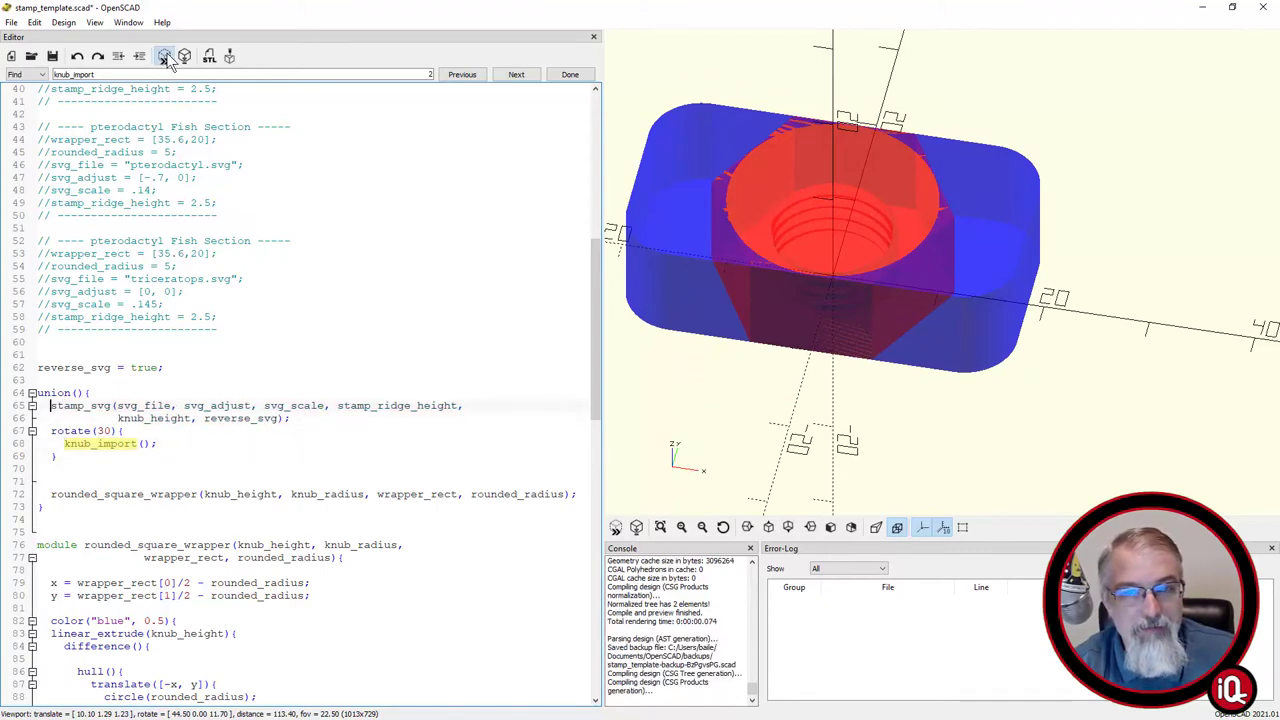
left_click(165, 56)
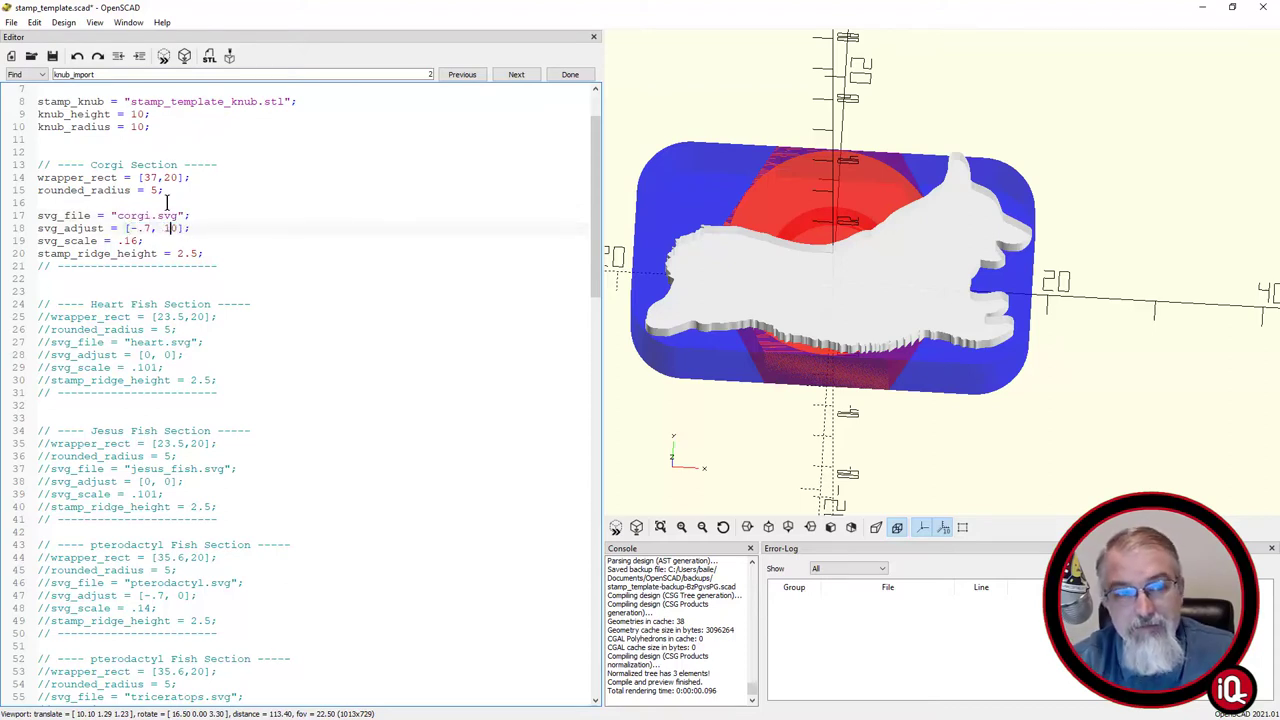
Try multiplying a corgi svg value by 20 and re-preview the stamp.
left_click(164, 56)
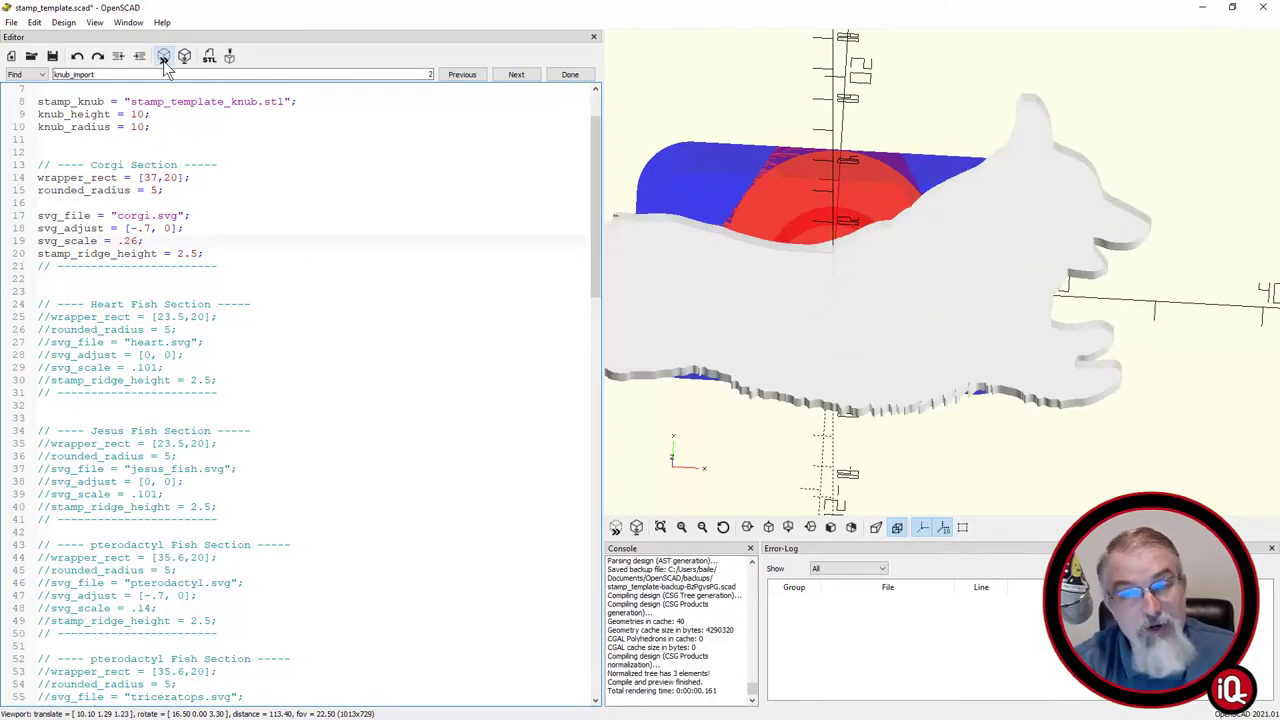
left_click(130, 241)
type("1")
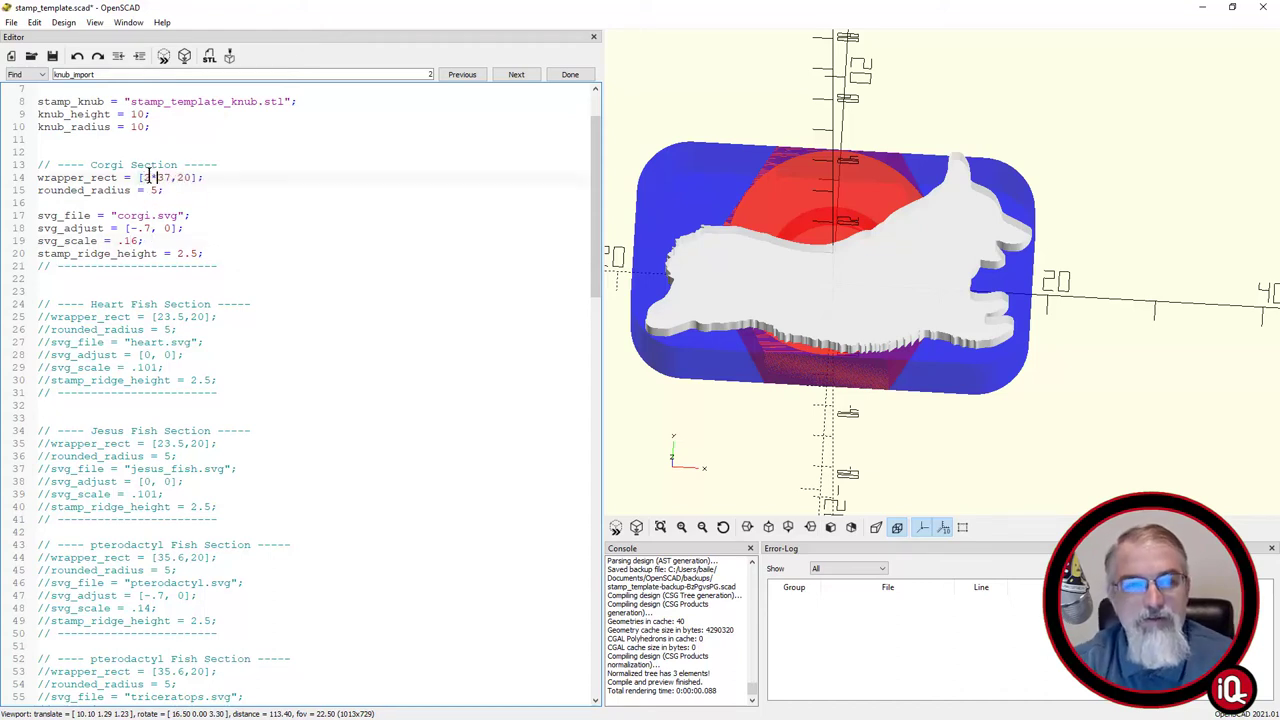
type("*20")
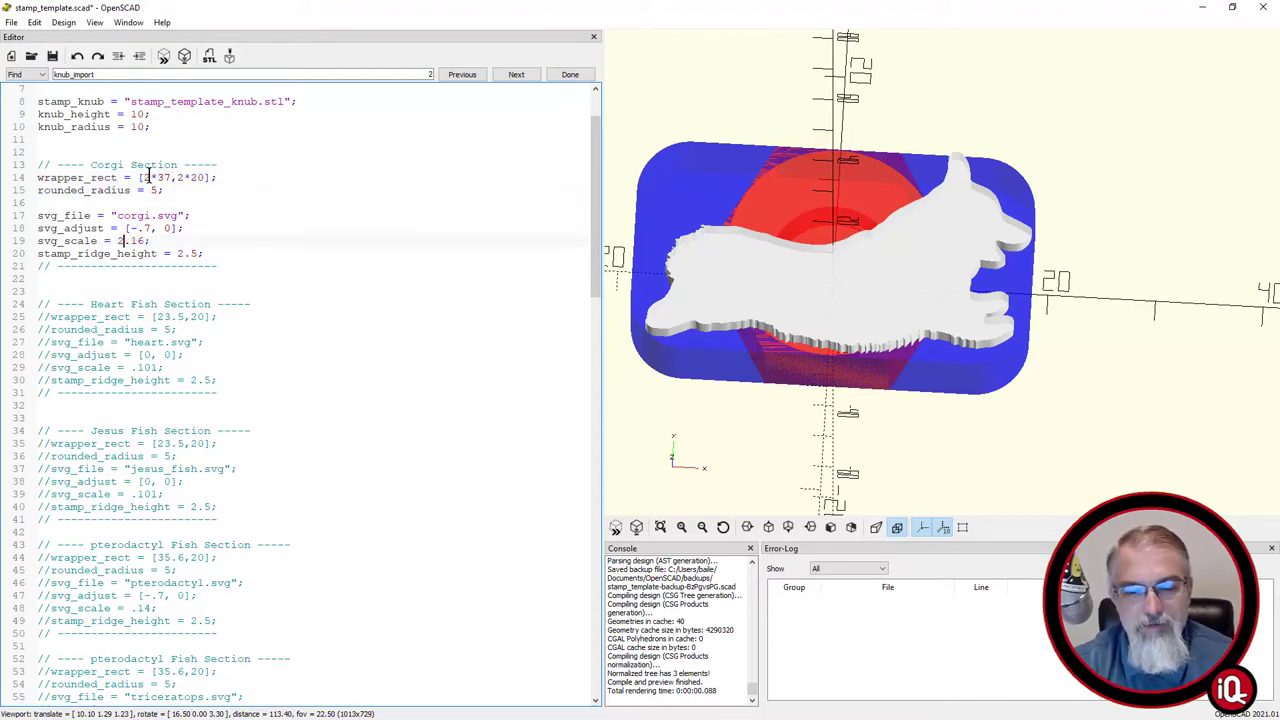
left_click(165, 56)
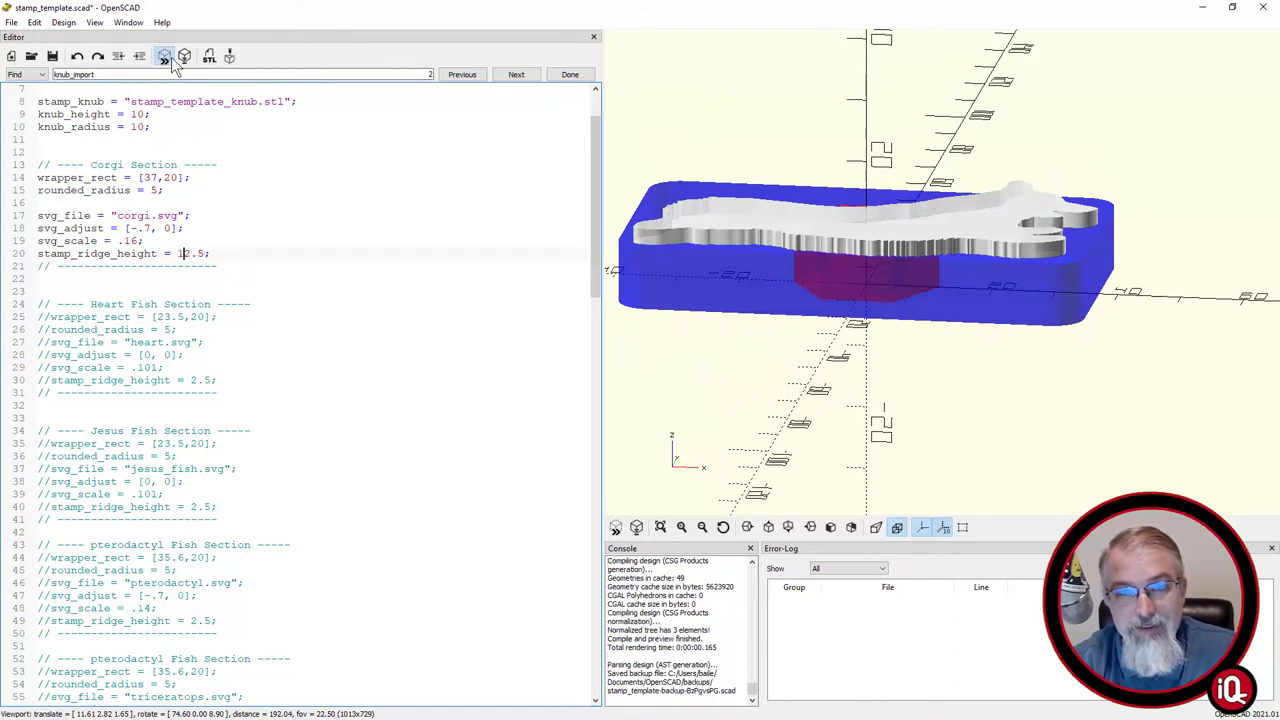
Preview a 12.5 stamp ridge height, then return it to 2.5 and re-preview.
left_click(163, 56)
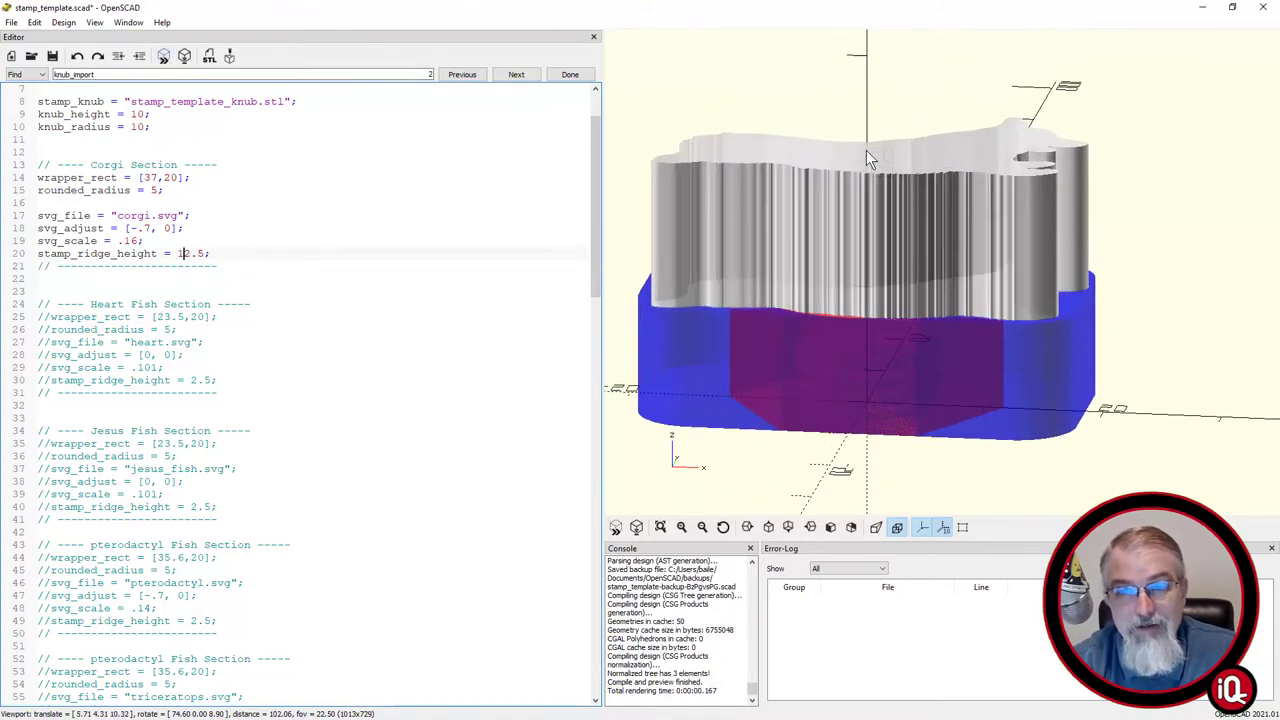
left_click(164, 56)
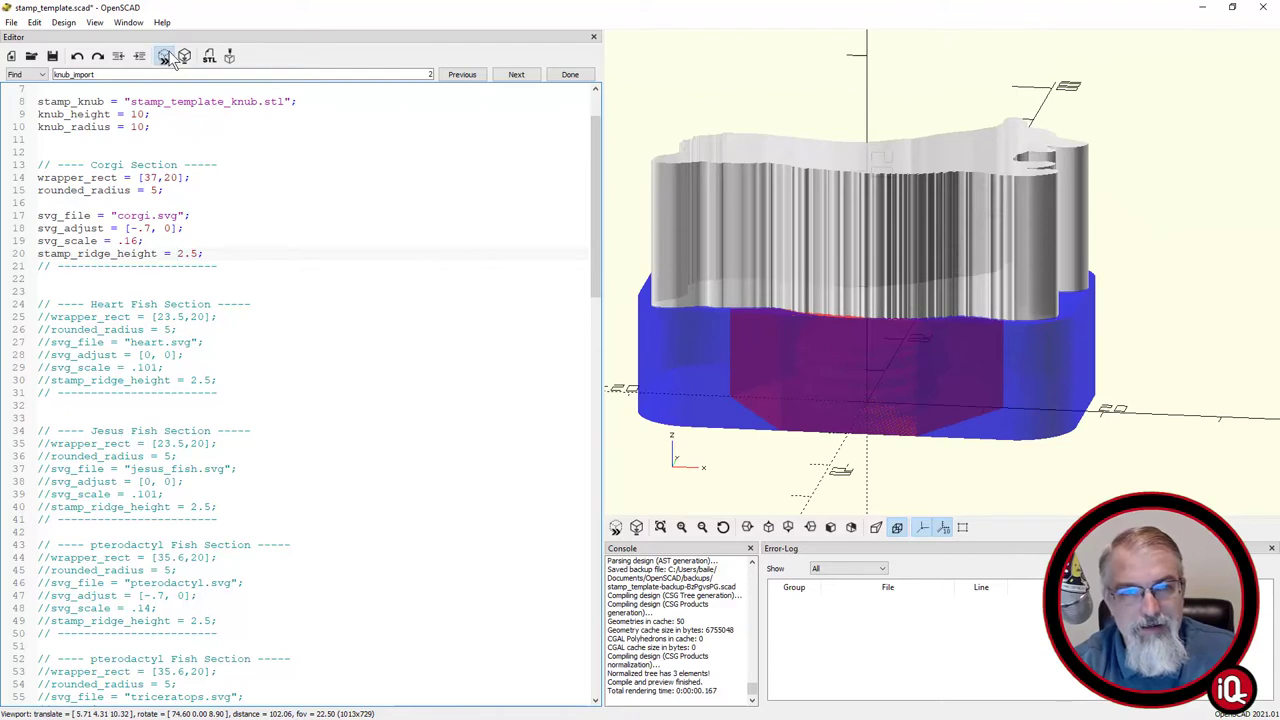
left_click(165, 56)
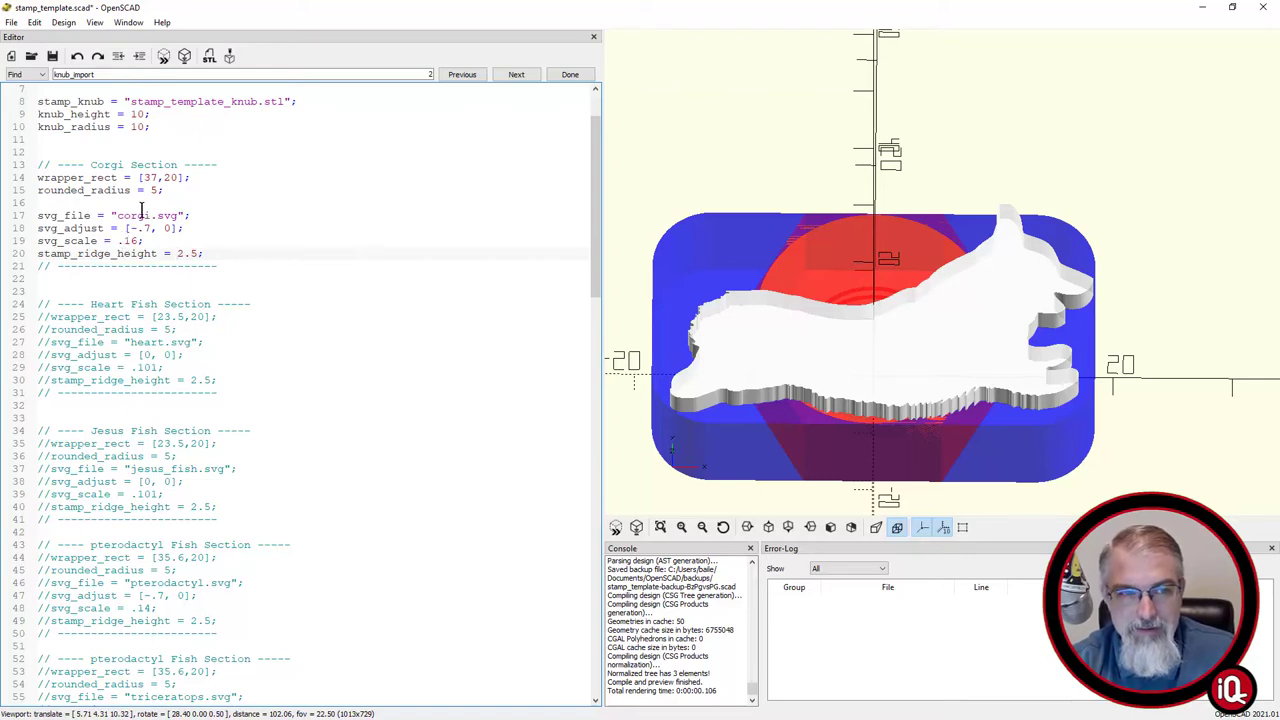
double_click(163, 177)
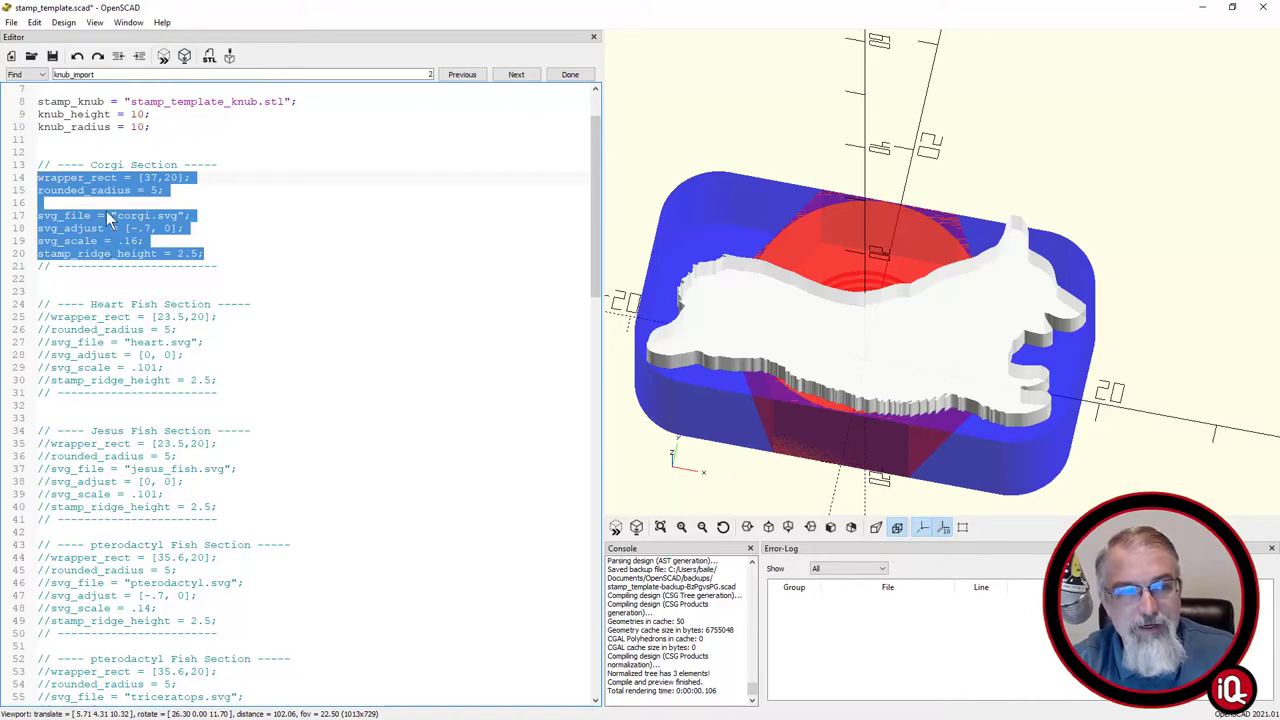
Comment out the corgi section settings from the Edit menu.
left_click(35, 22)
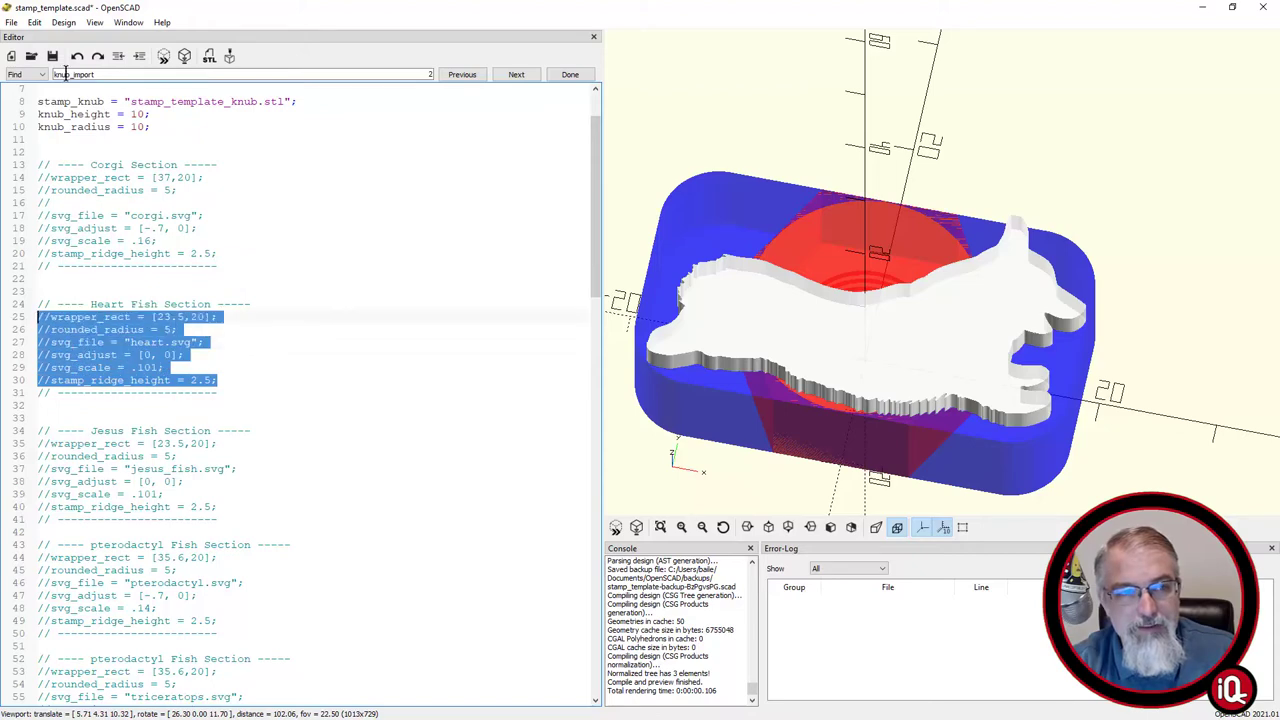
left_click(34, 22)
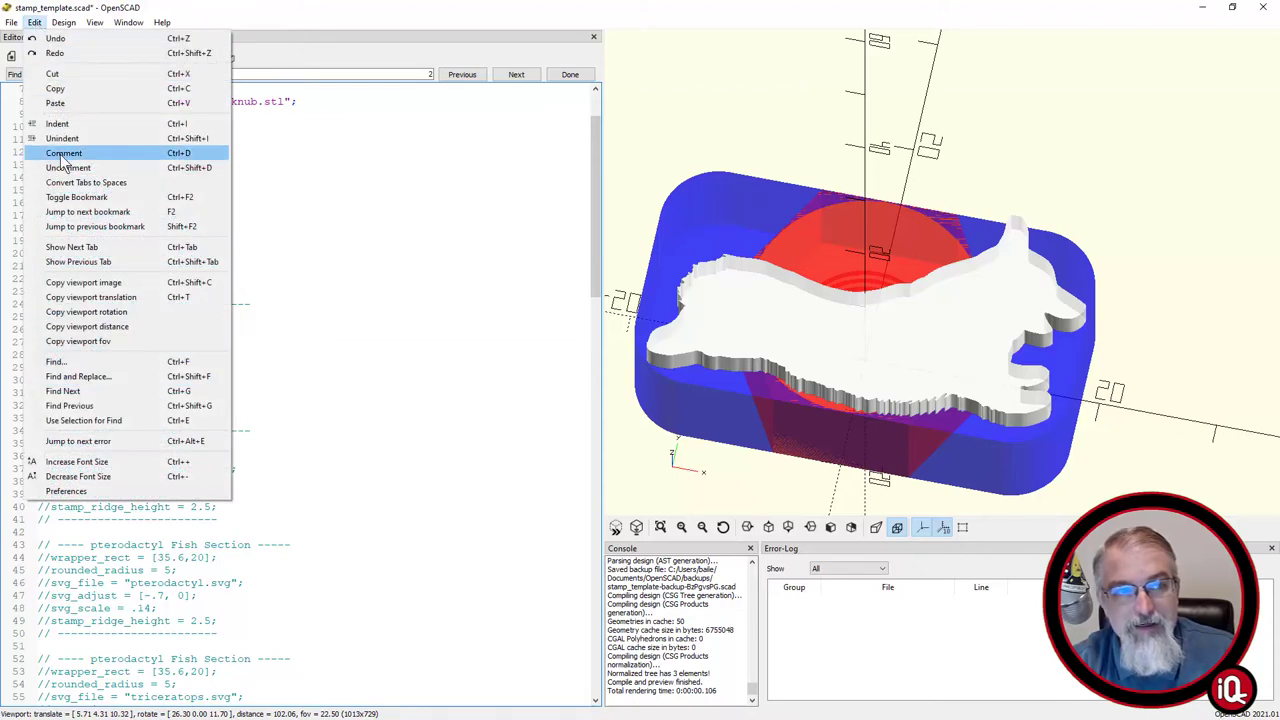
mouse_move(68, 167)
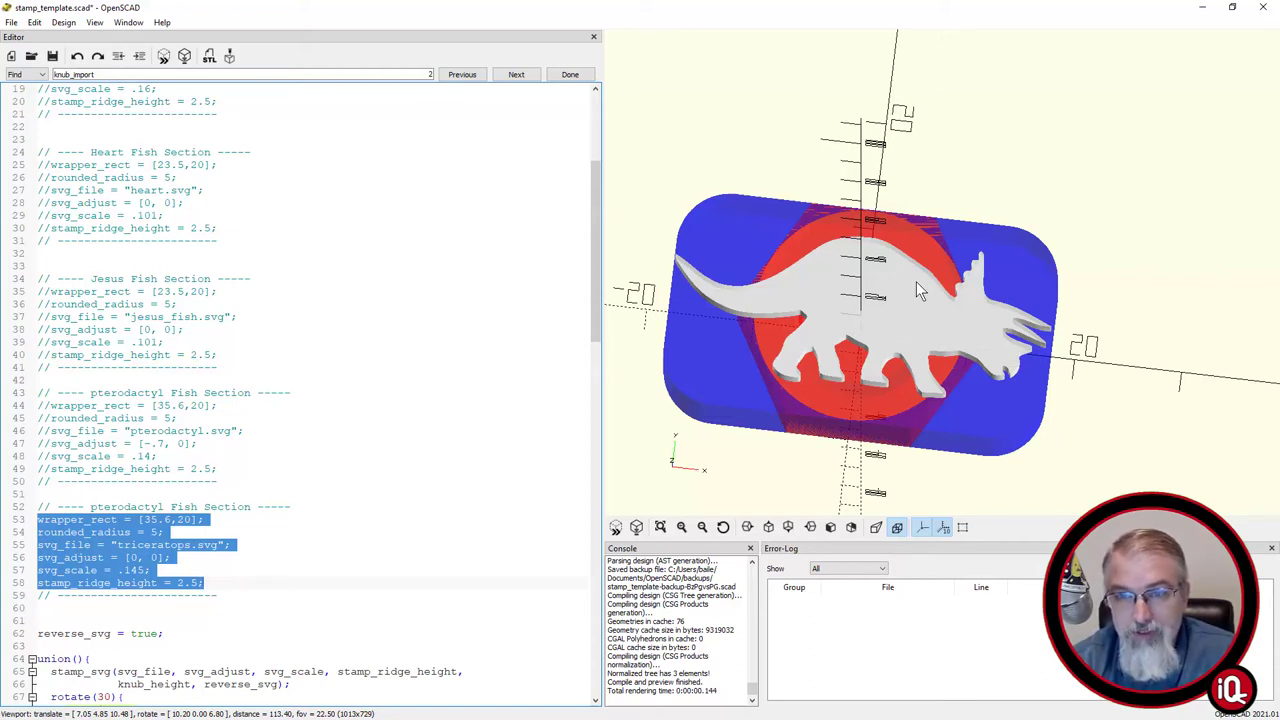
Orbit the triceratops stamp to see its ridge from the side, then back toward top.
left_click_drag(920, 290, 1120, 385)
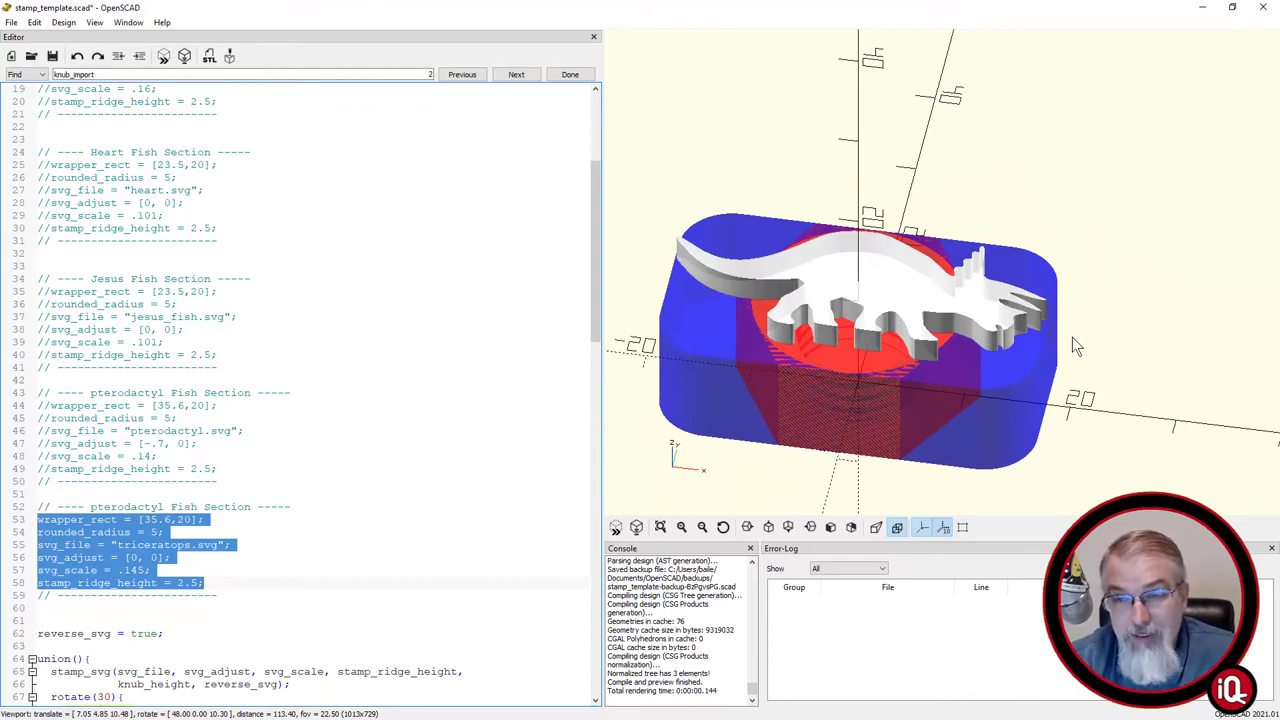
left_click_drag(1075, 346, 1100, 372)
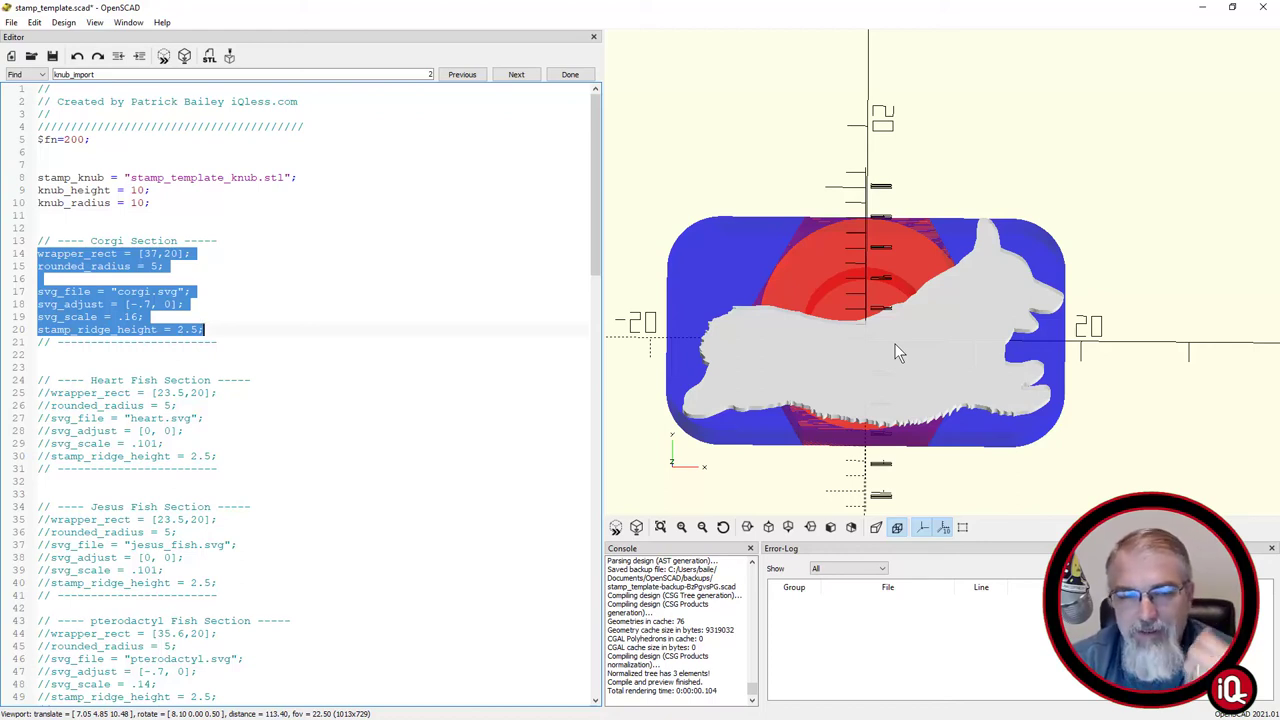
mouse_move(643, 387)
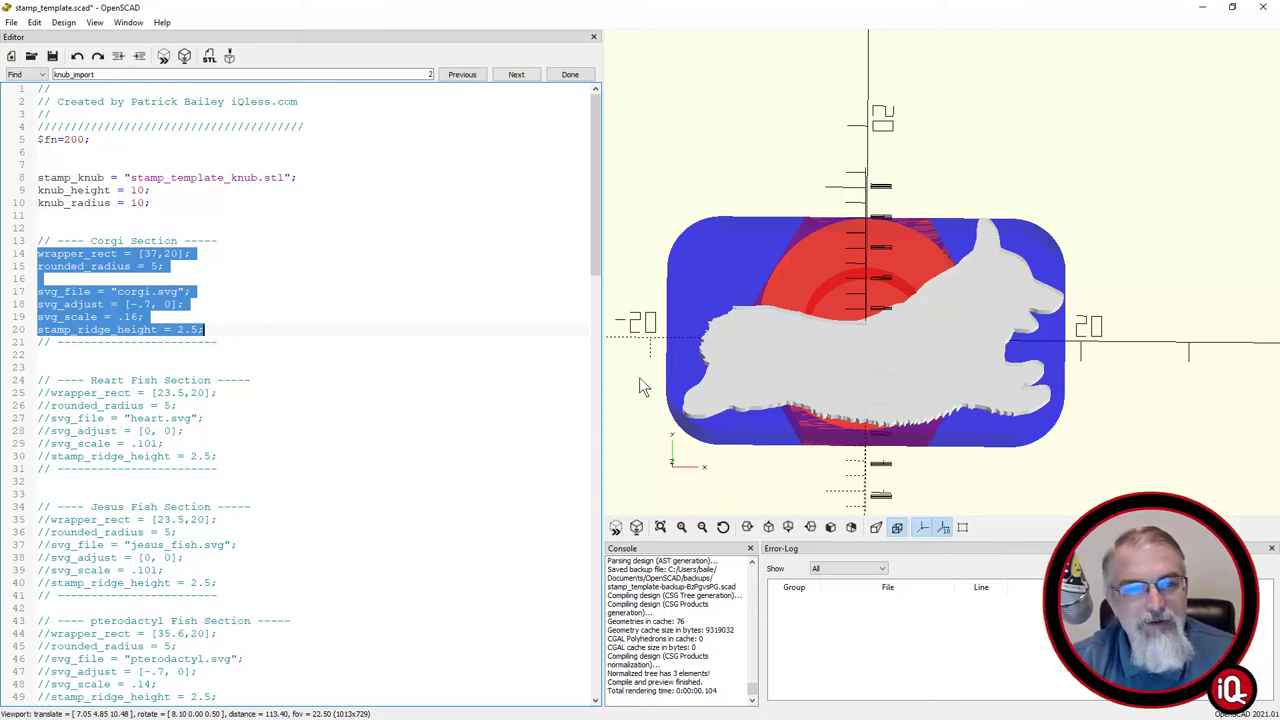
Deselect the corgi lines and scroll down to the reverse_svg line.
left_click(350, 335)
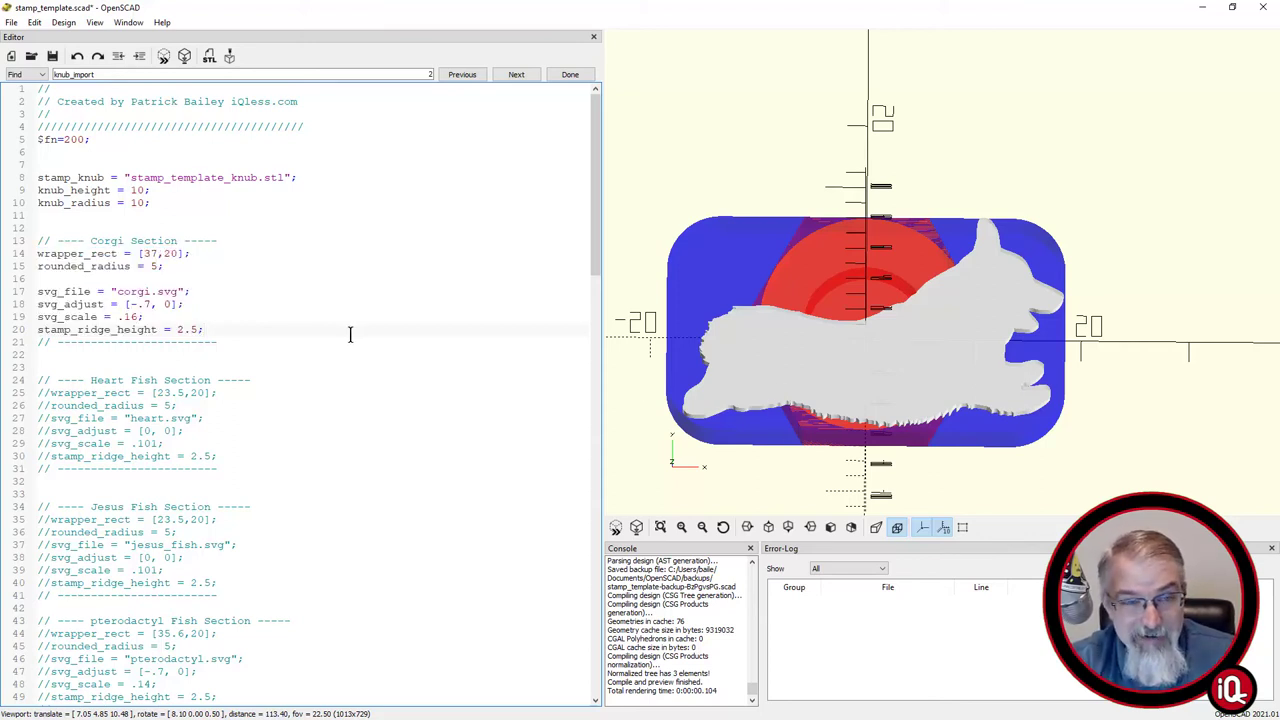
scroll("down", 3)
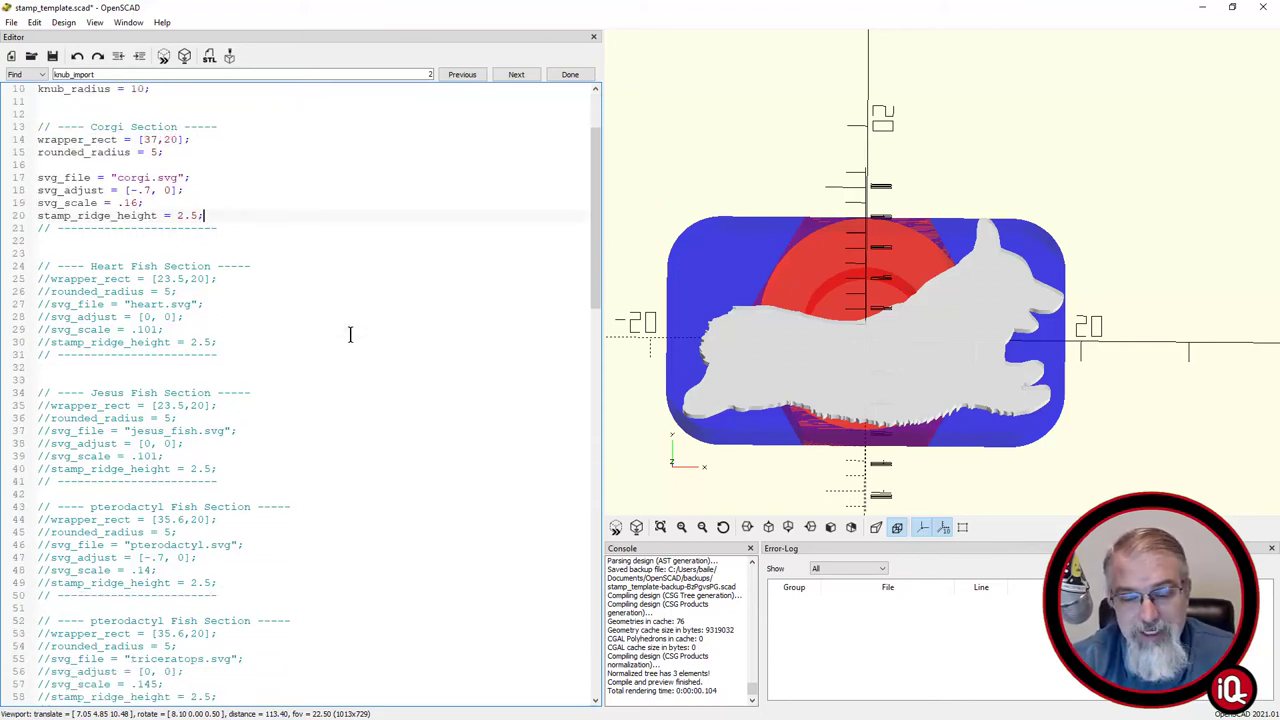
scroll("down", 3)
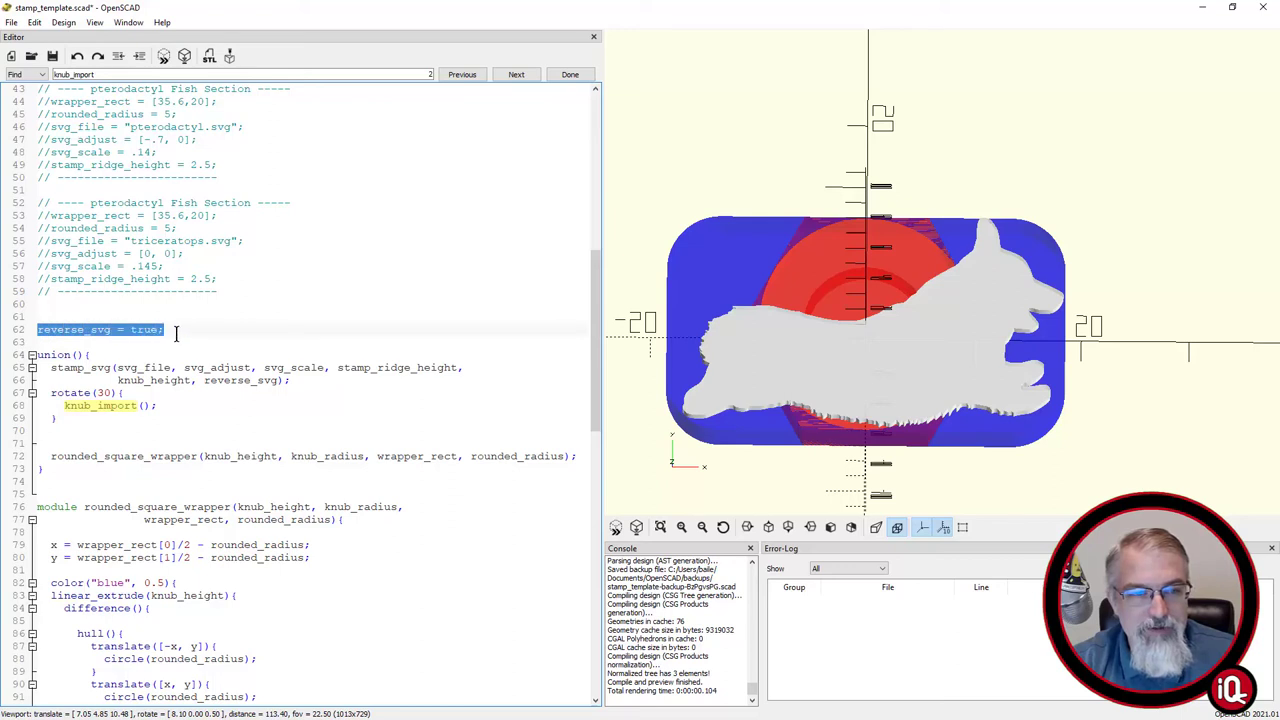
Change reverse_svg from true to false, then begin retyping true.
left_click(140, 329)
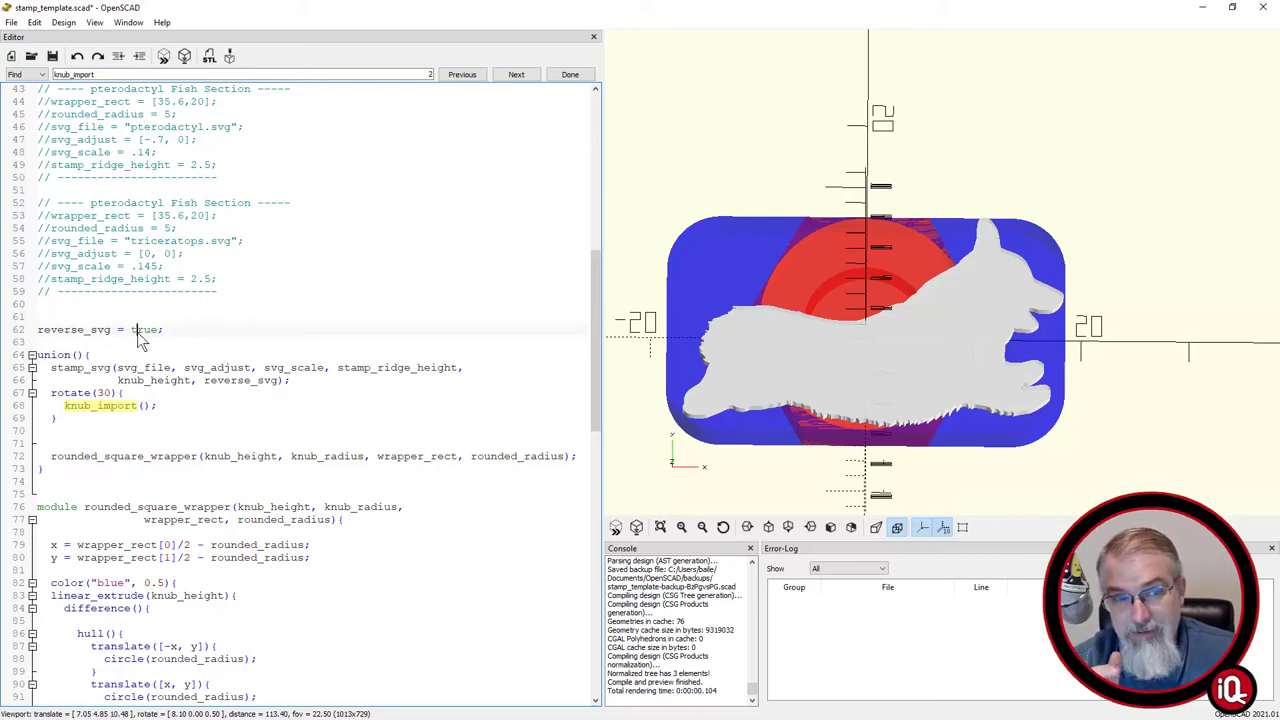
double_click(143, 329)
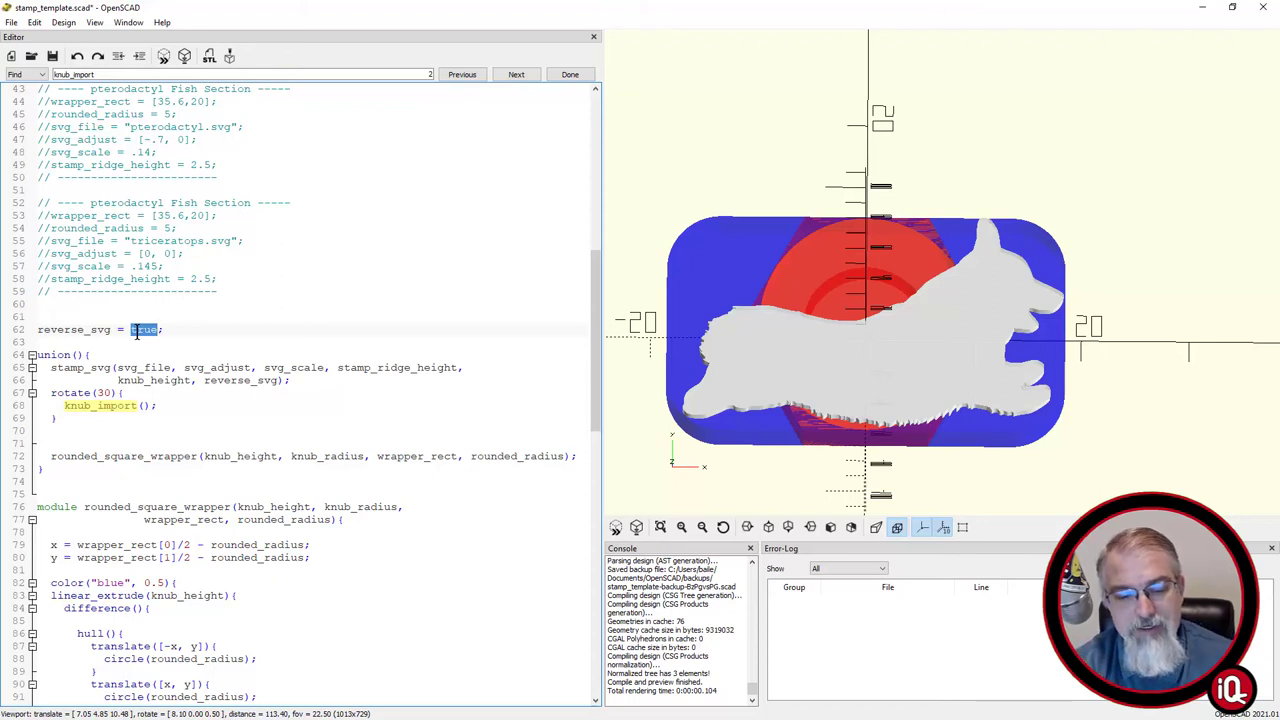
type("false")
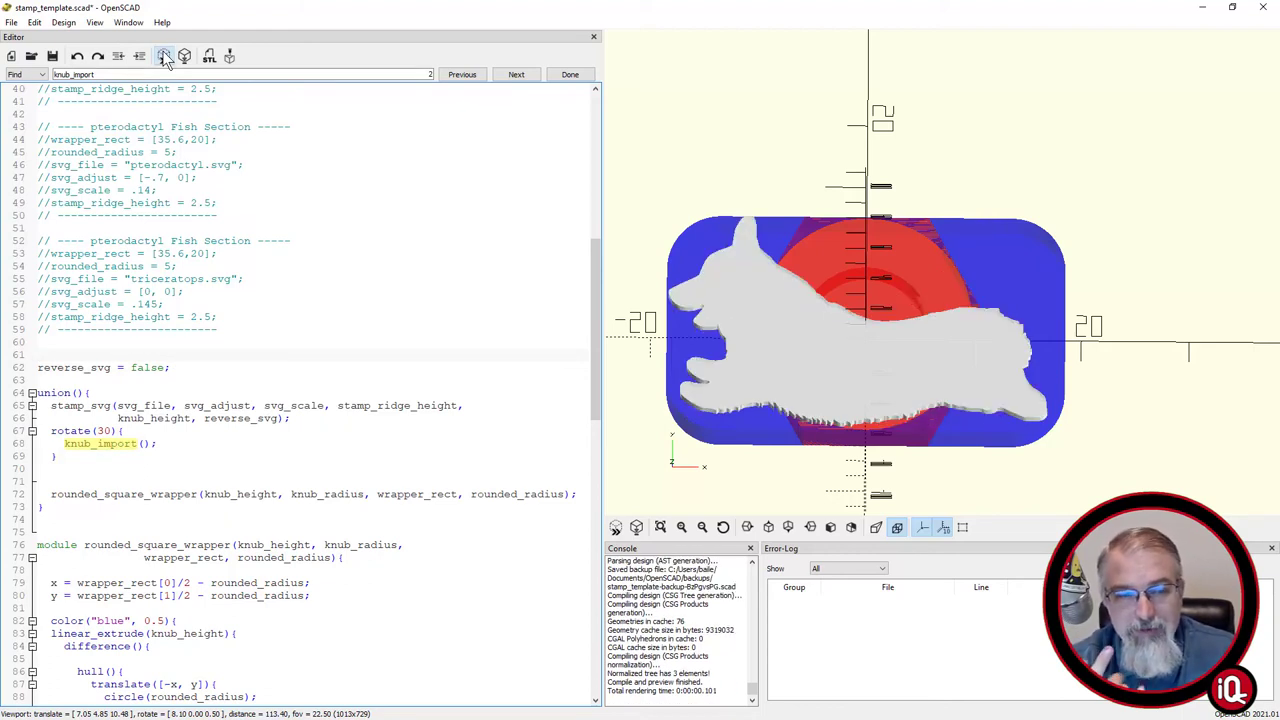
type("tr")
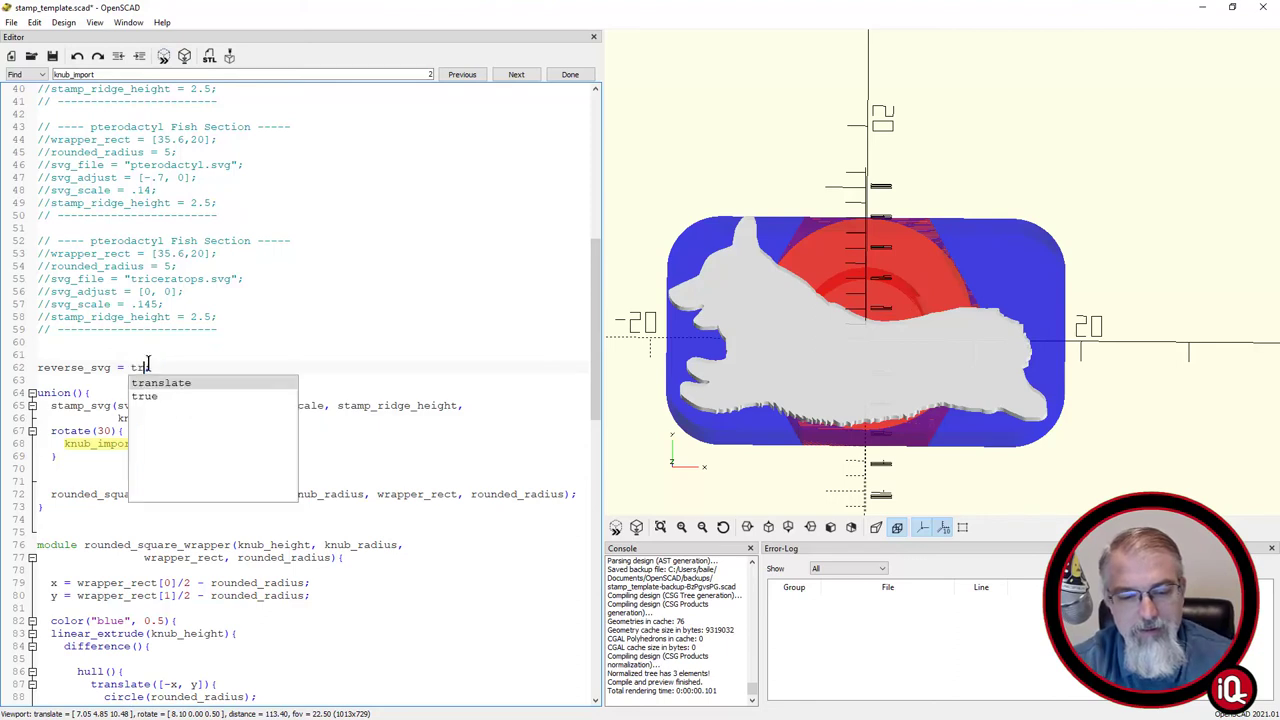